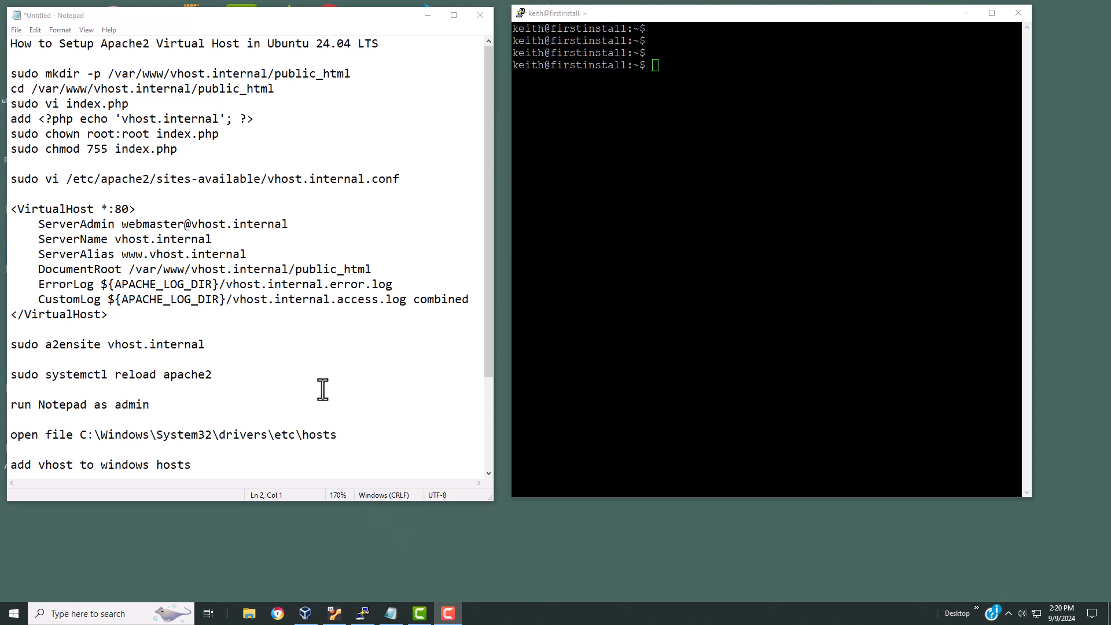
pyautogui.moveTo(802, 321)
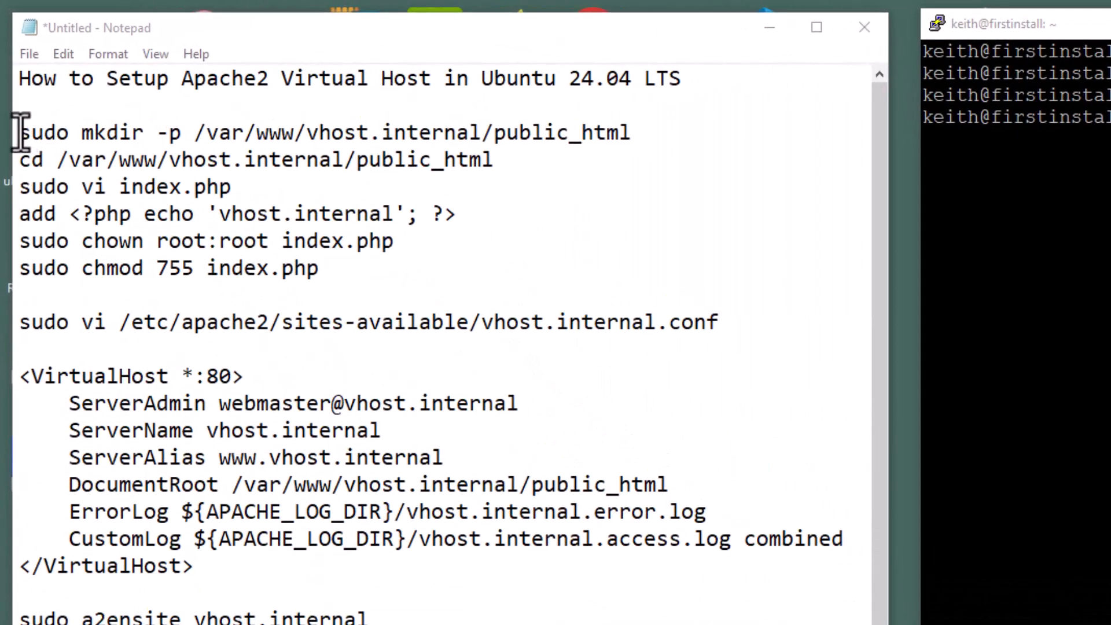
# Copy the sudo mkdir command for /var/www/vhost.internal/public_html from the notes.
pyautogui.moveTo(21, 133); pyautogui.dragTo(581, 133)
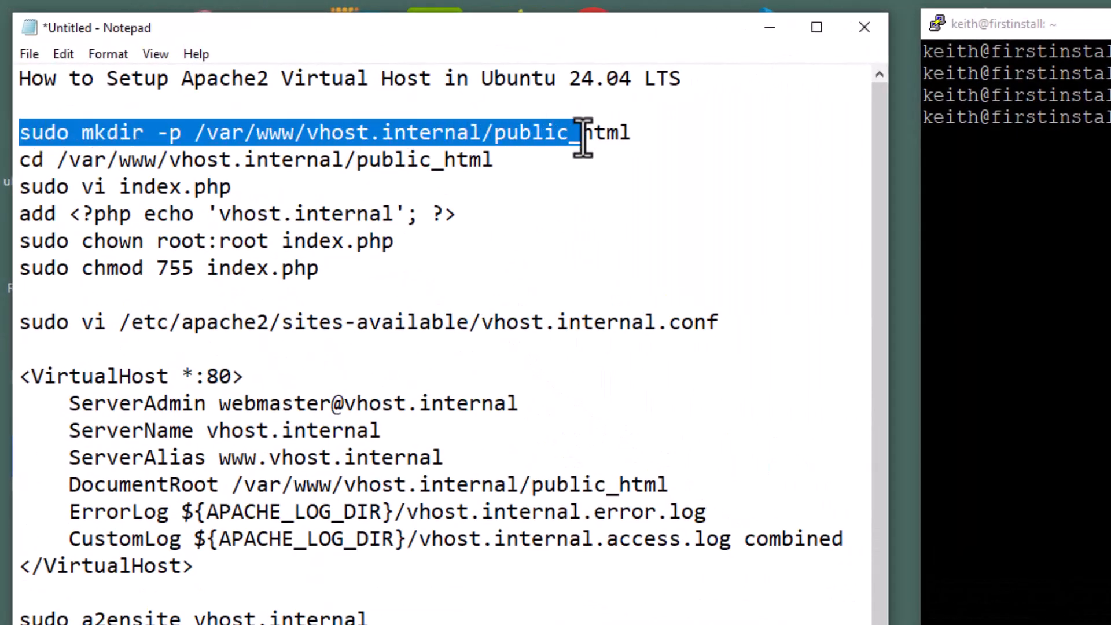
pyautogui.rightClick(599, 135)
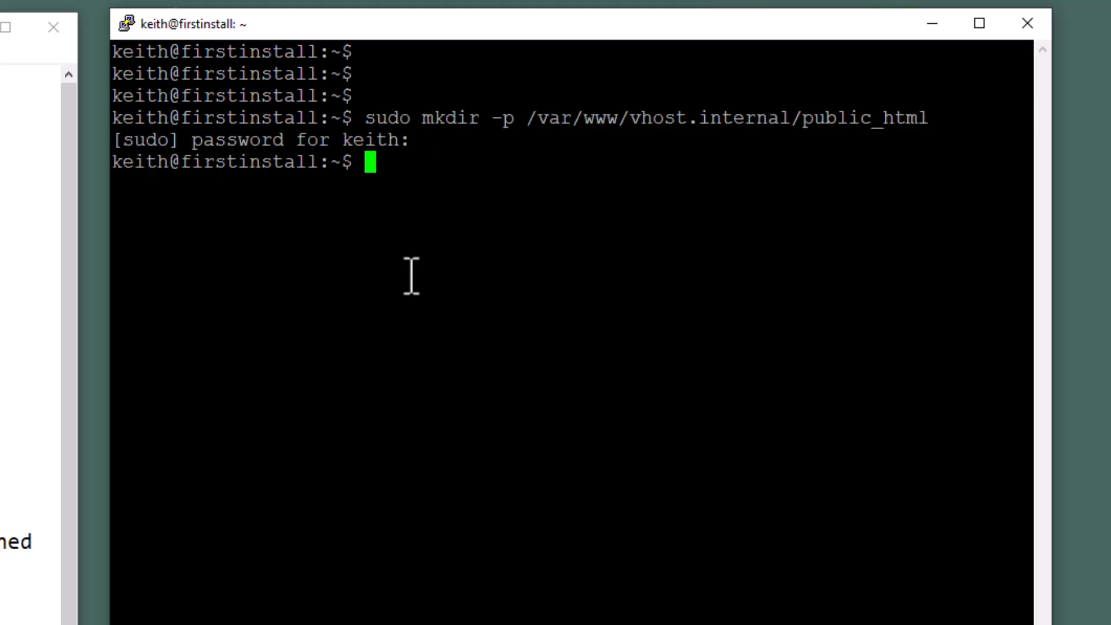
# Change the shell into /var/www/vhost.internal/public_html with cd.
pyautogui.press('Return')
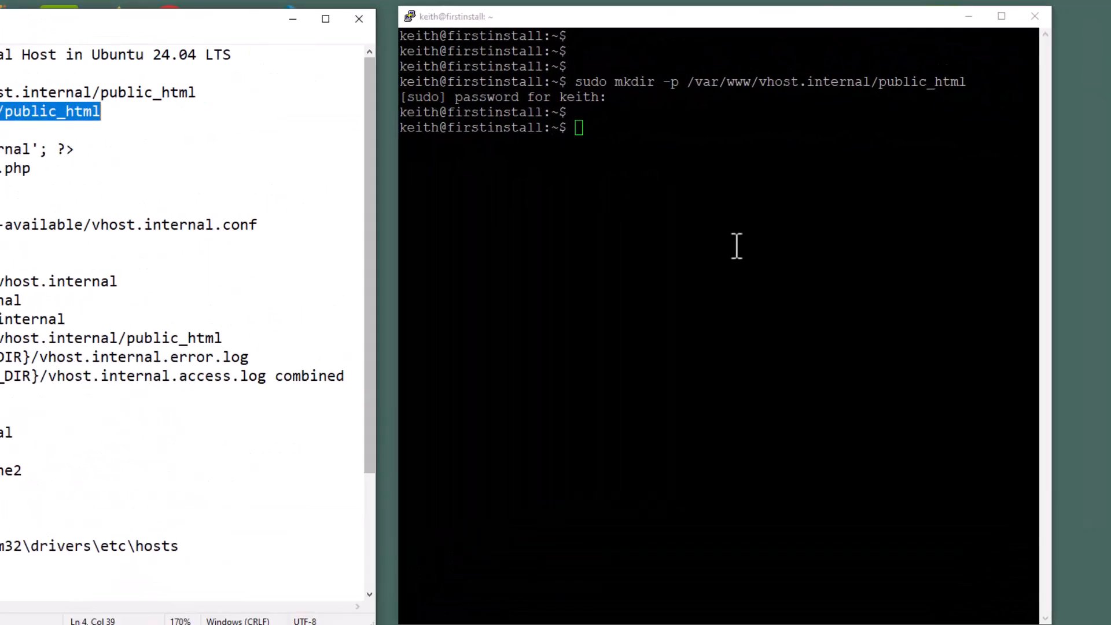
pyautogui.write('cd /var/www/vhost.internal/public_html')
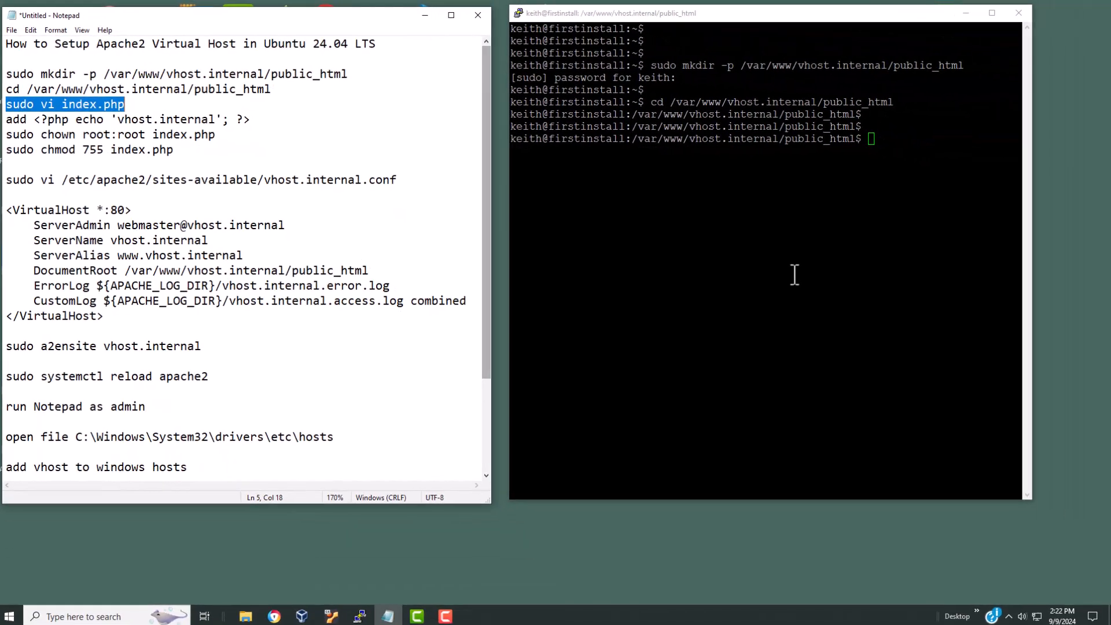
# Open index.php with sudo vi, paste the vhost.internal PHP echo line, and save with :wq.
pyautogui.write('sudo vi index.php')
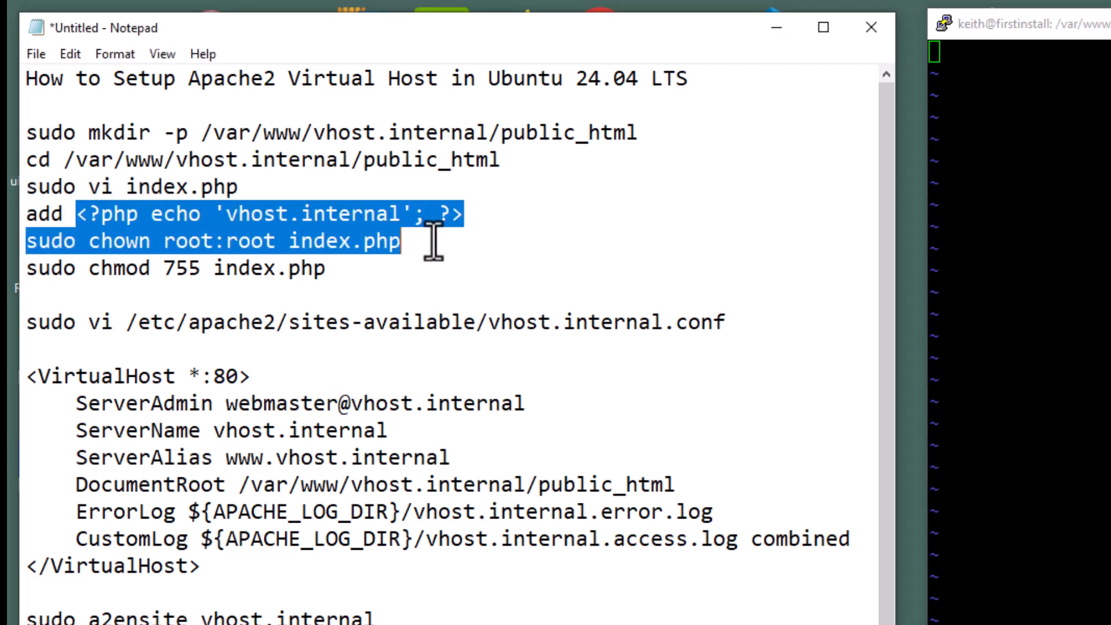
pyautogui.rightClick(442, 214)
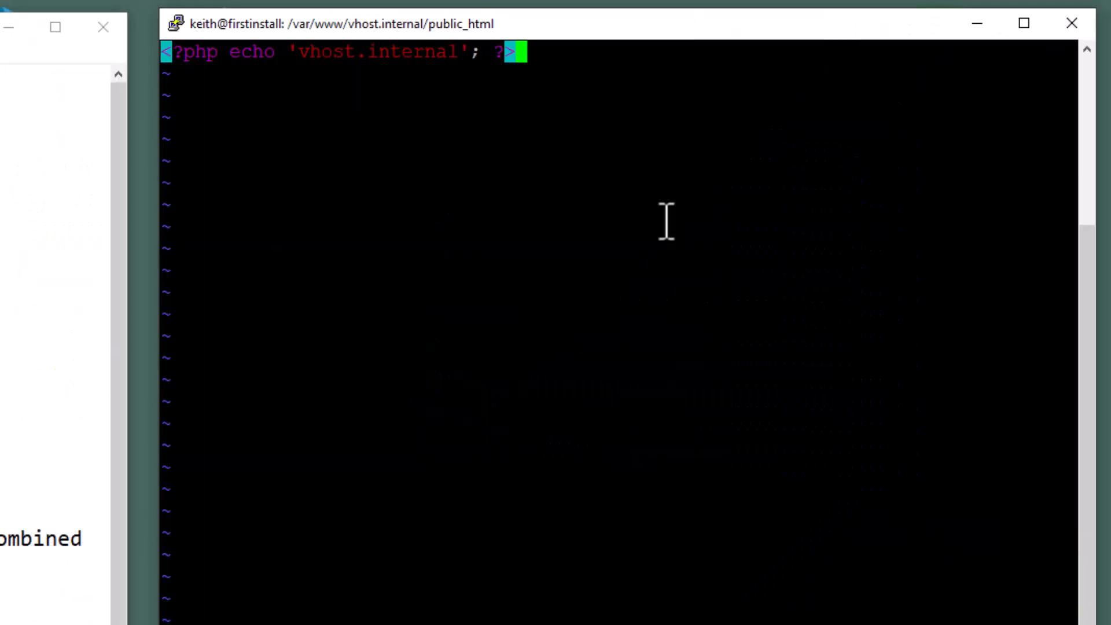
pyautogui.moveTo(615, 280)
pyautogui.write(':')
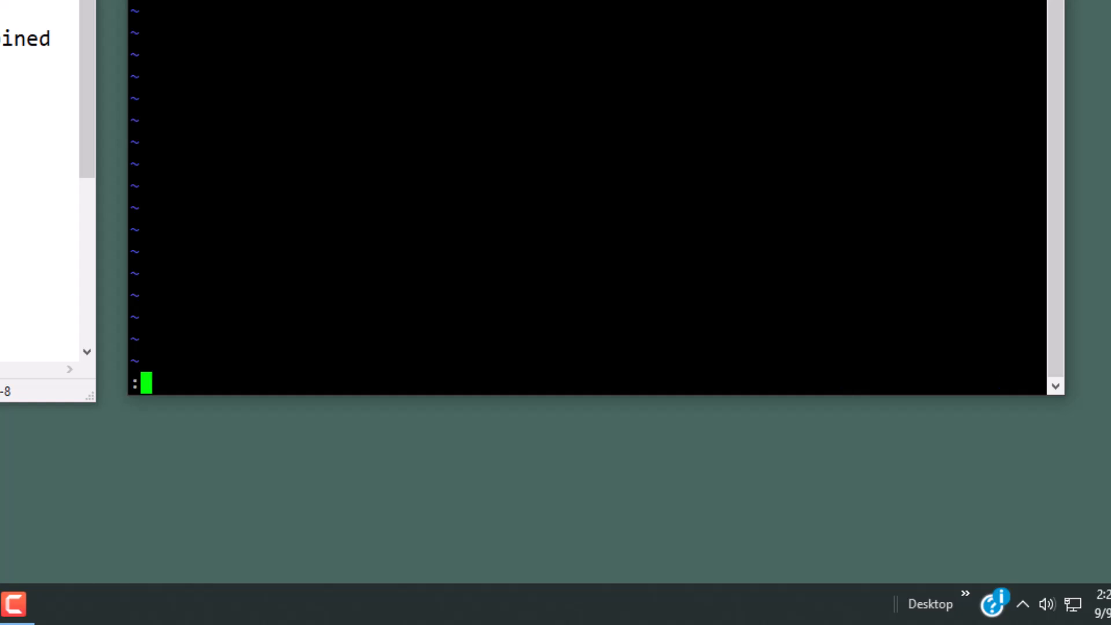
pyautogui.write('w')
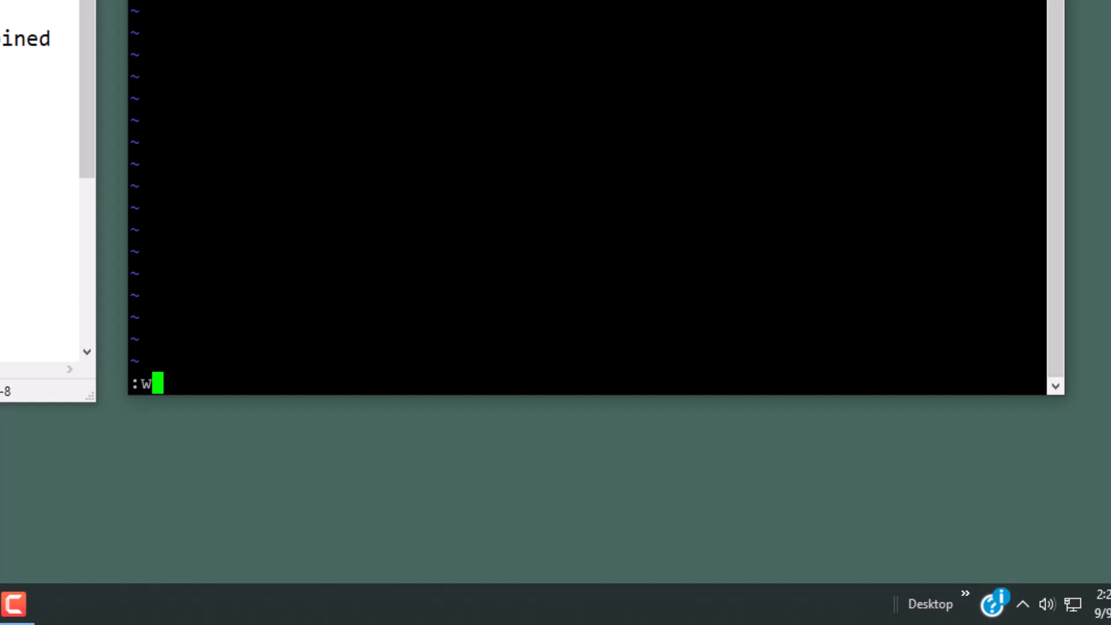
pyautogui.write('q')
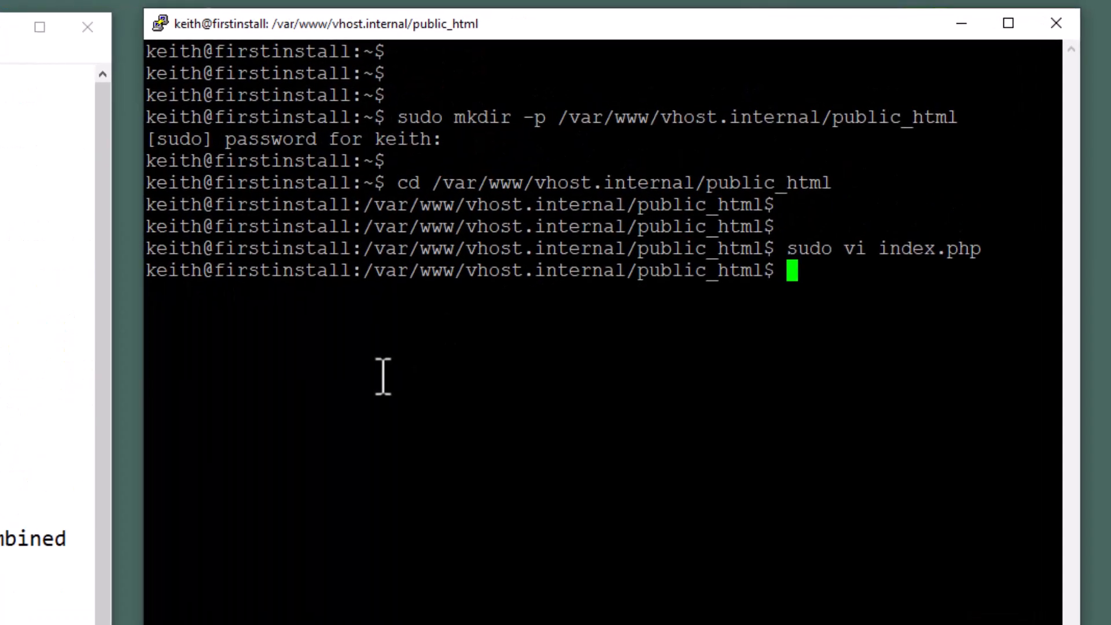
# Run sudo chown root:root index.php.
pyautogui.write('sudo chown root:root index.php')
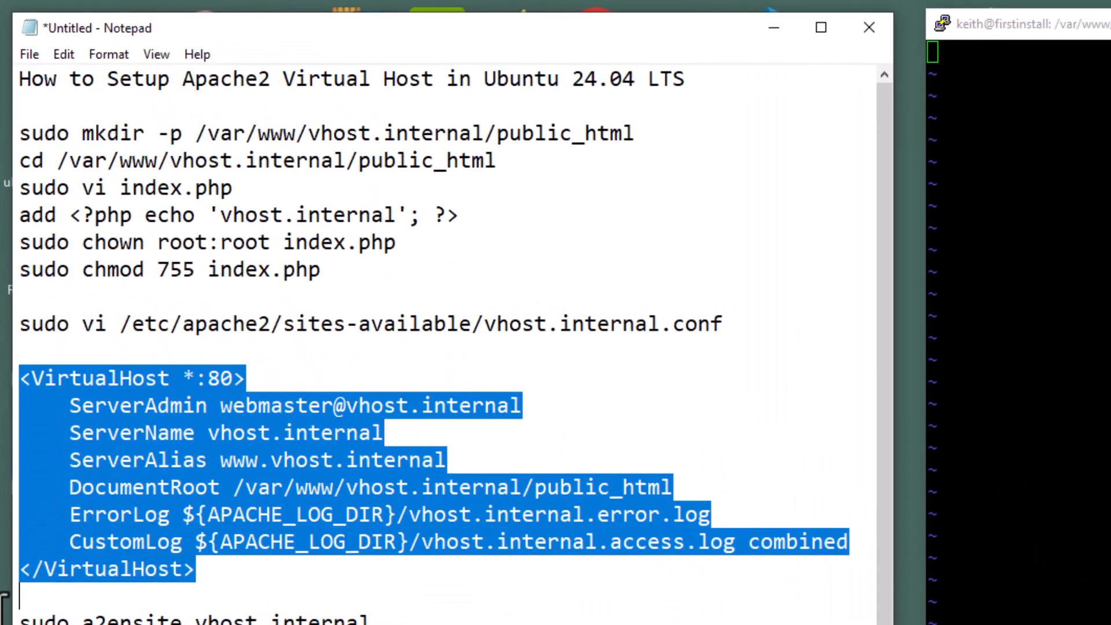
pyautogui.moveTo(142, 507)
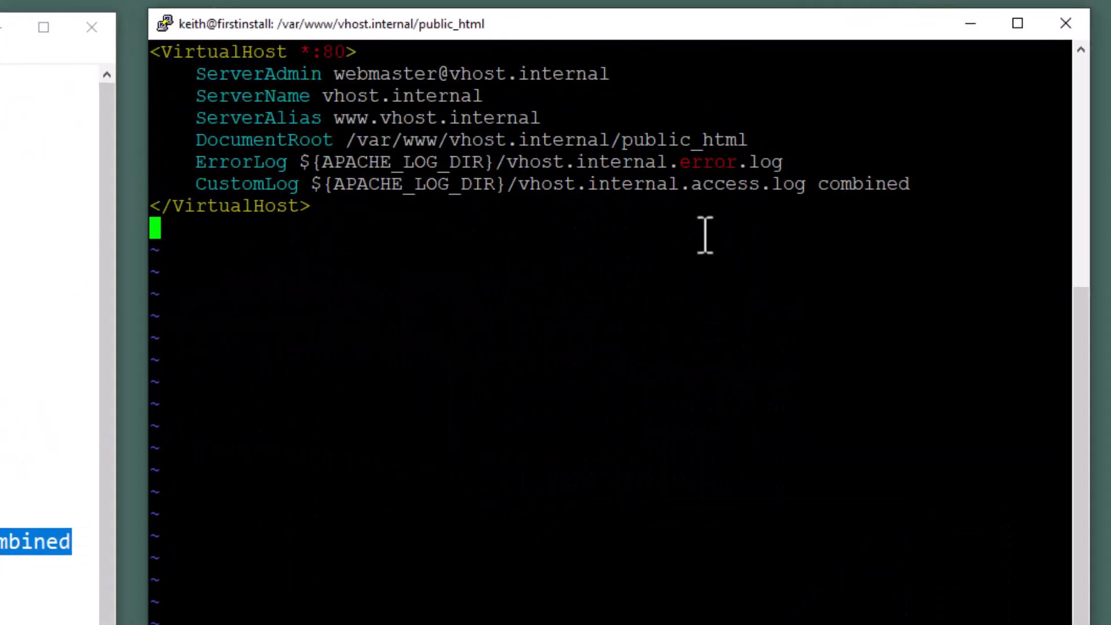
pyautogui.moveTo(675, 256)
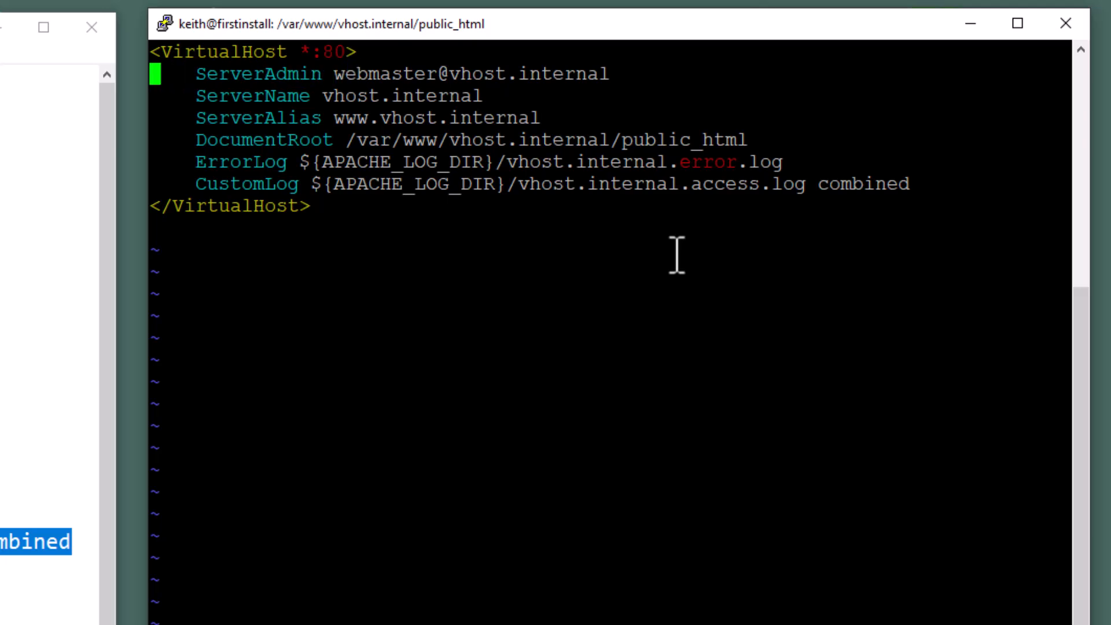
pyautogui.moveTo(657, 296)
pyautogui.write(':')
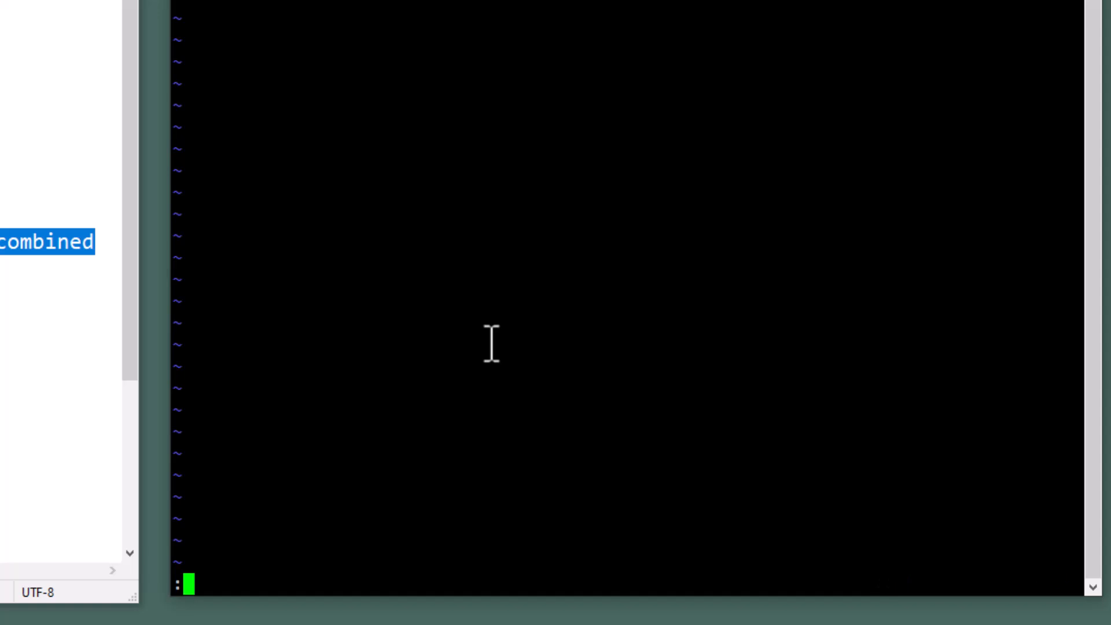
# Write vhost.internal.conf and quit vi with :wq.
pyautogui.write('w')
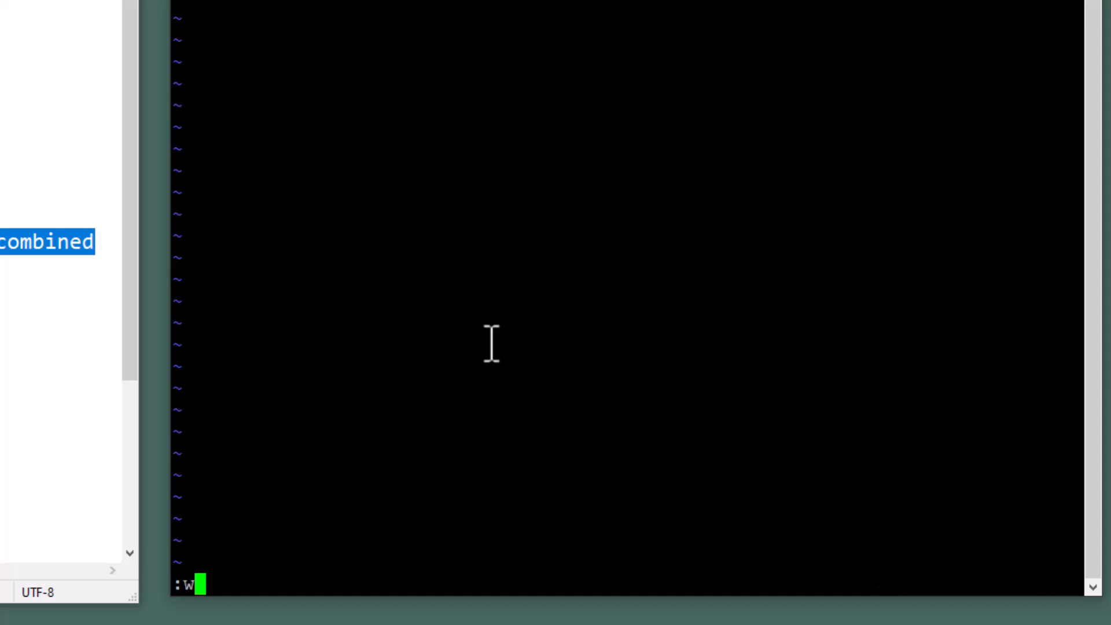
pyautogui.write('q')
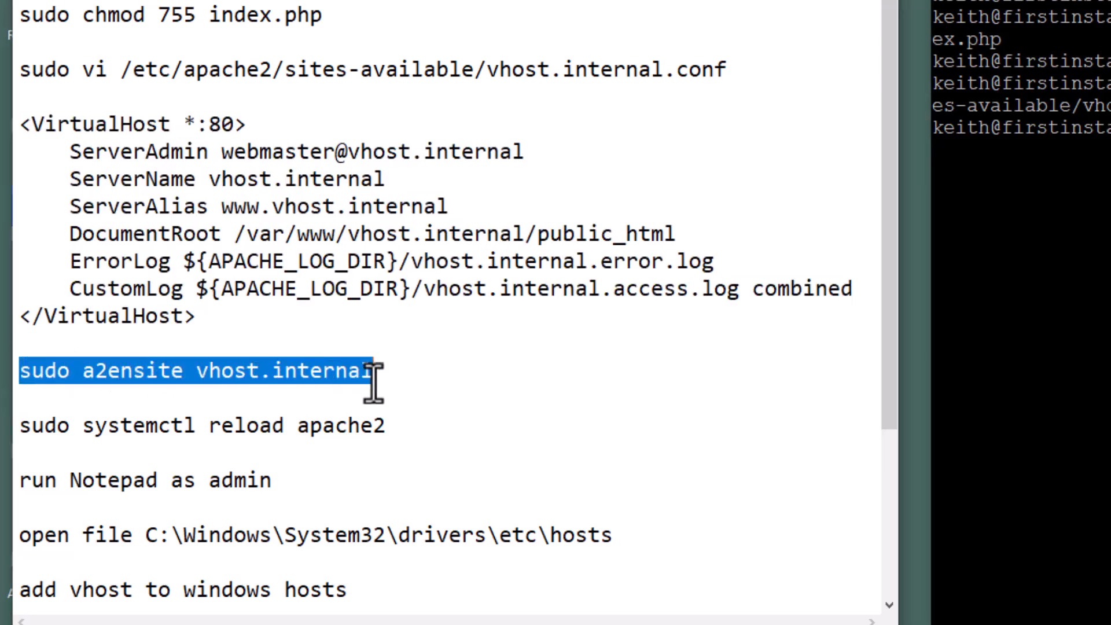
# Run sudo a2ensite vhost.internal and sudo systemctl reload apache2 from the notes.
pyautogui.rightClick(333, 372)
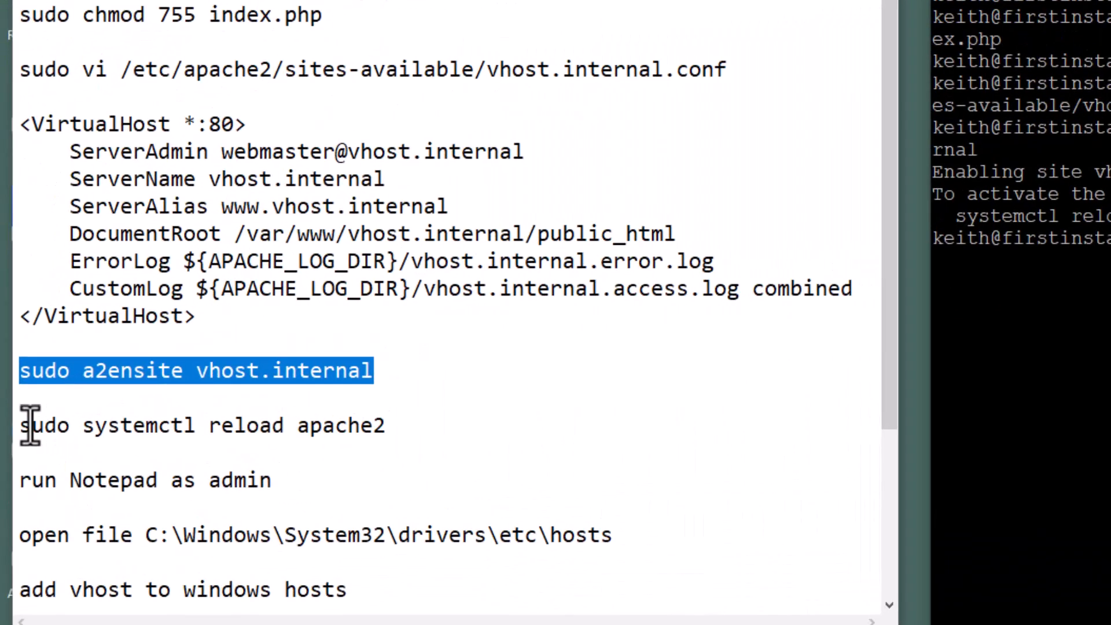
pyautogui.click(383, 425)
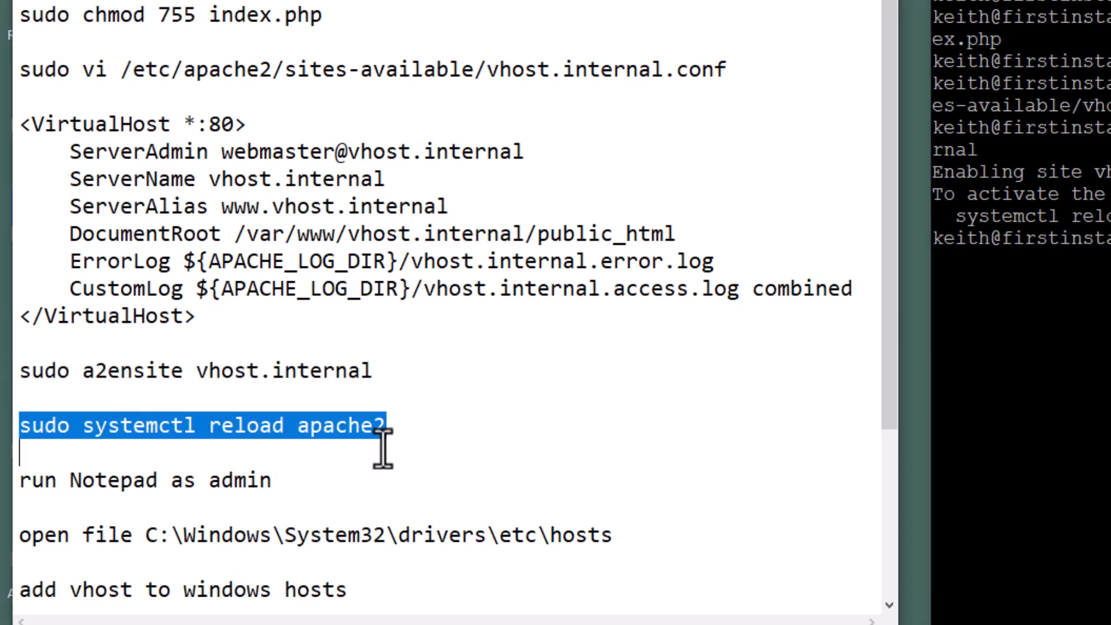
pyautogui.rightClick(382, 443)
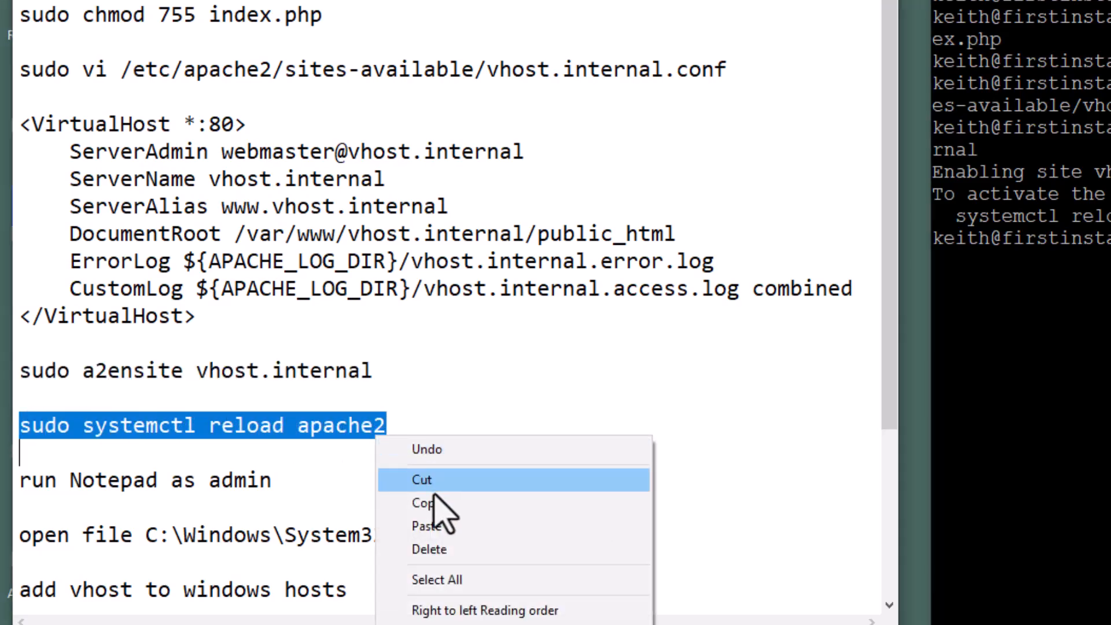
pyautogui.click(425, 502)
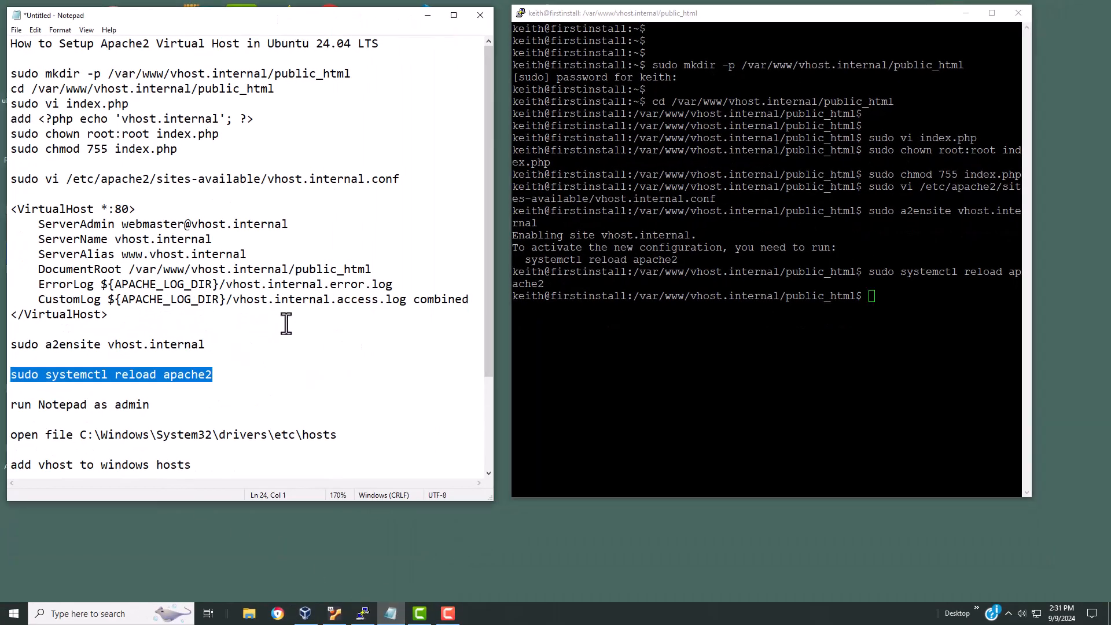
pyautogui.click(150, 405)
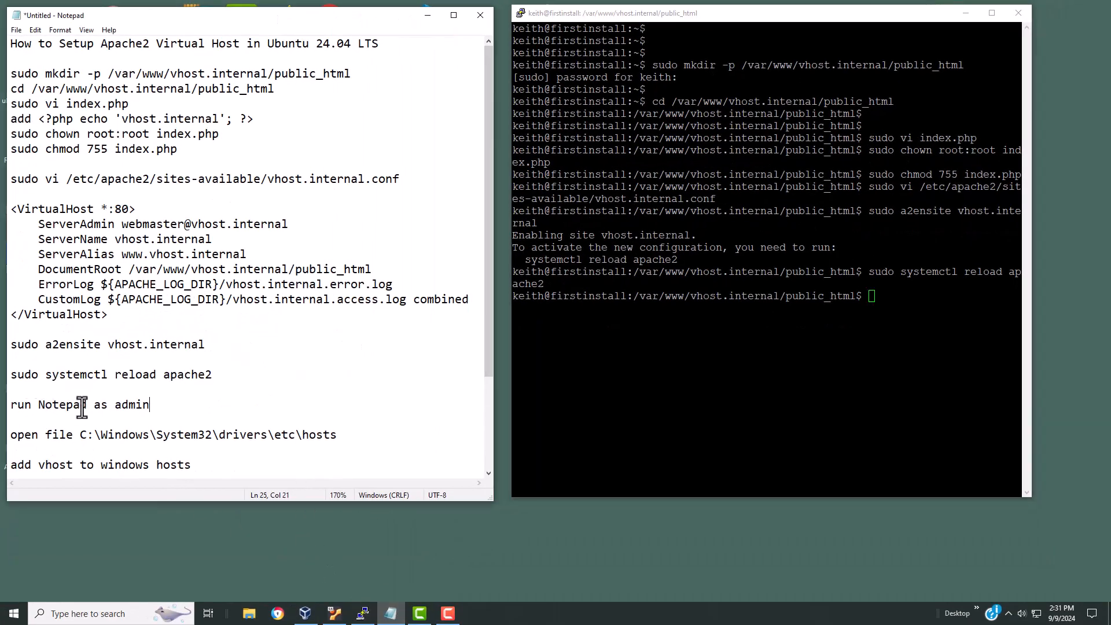
pyautogui.moveTo(248, 407)
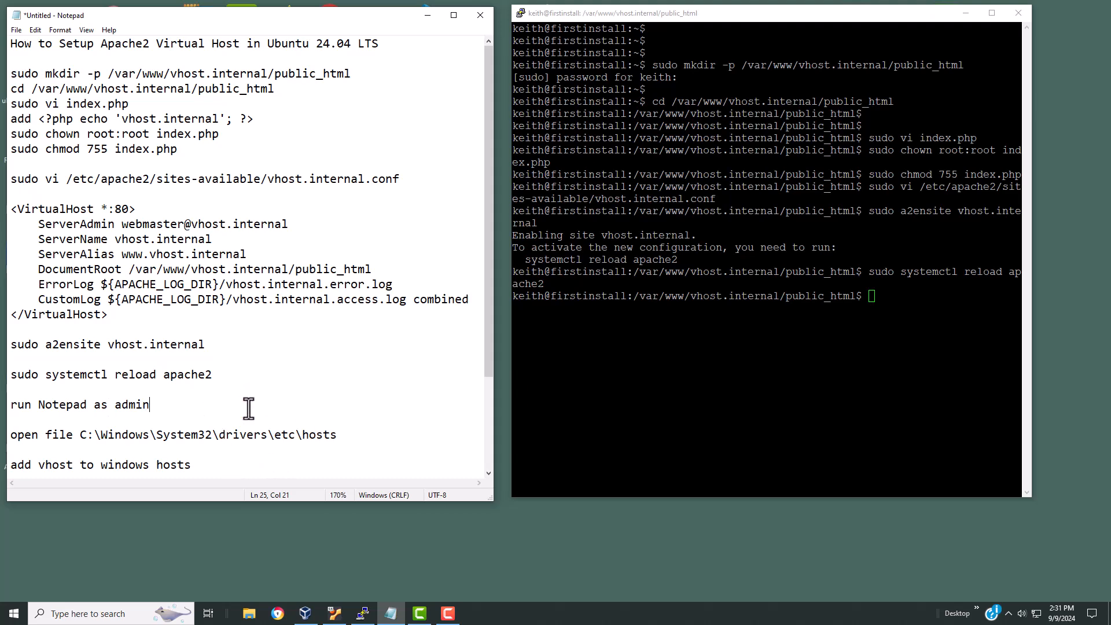
pyautogui.moveTo(300, 375)
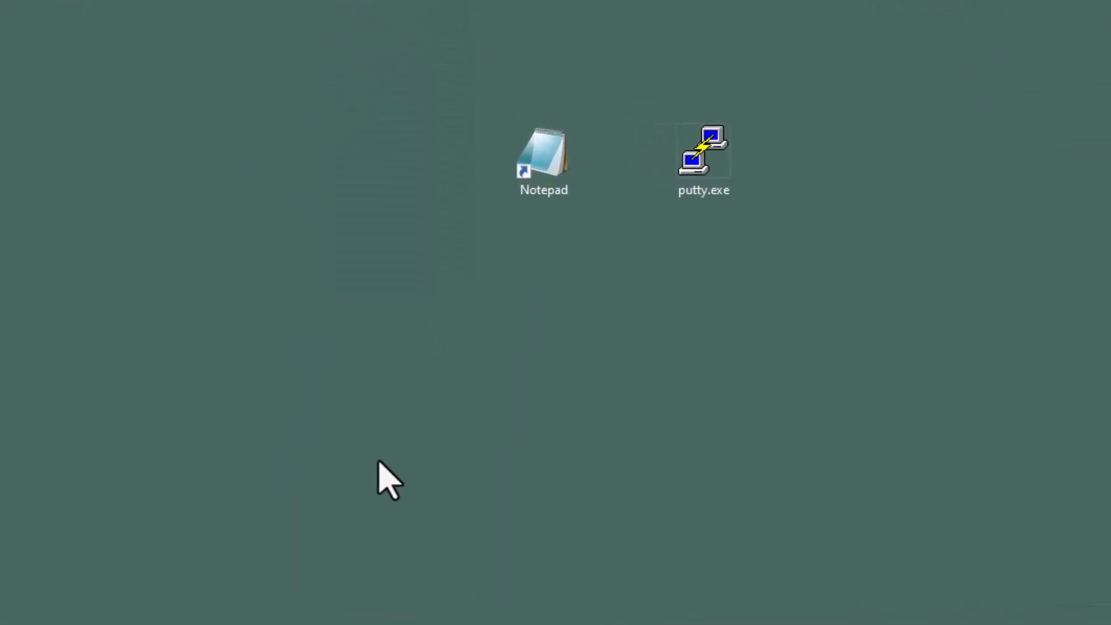
# Launch Notepad as administrator from its desktop shortcut.
pyautogui.rightClick(543, 156)
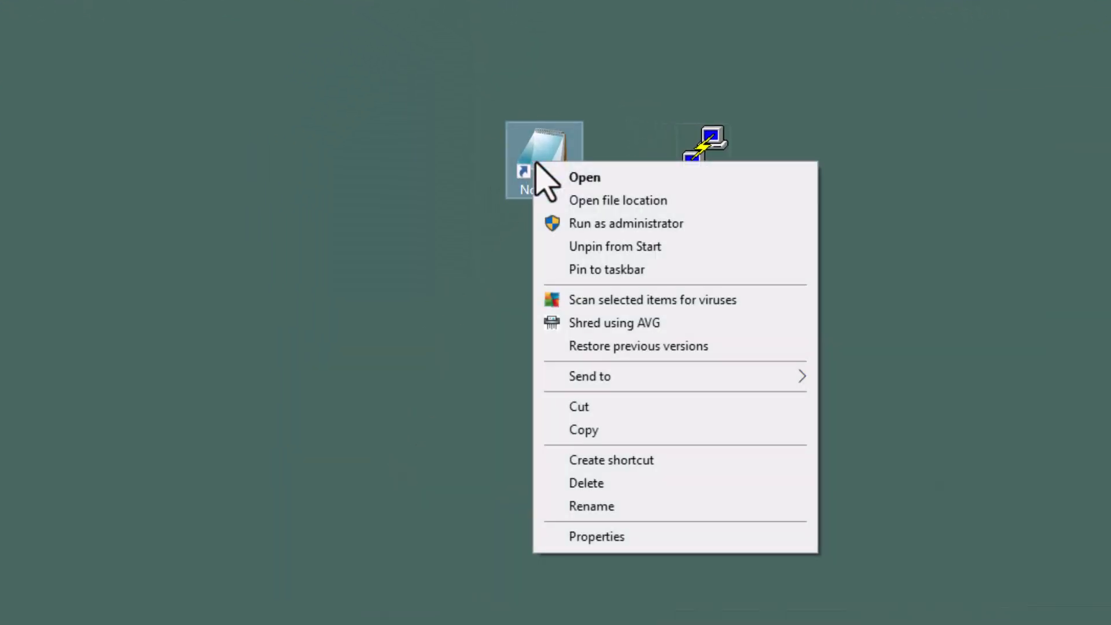
pyautogui.moveTo(625, 223)
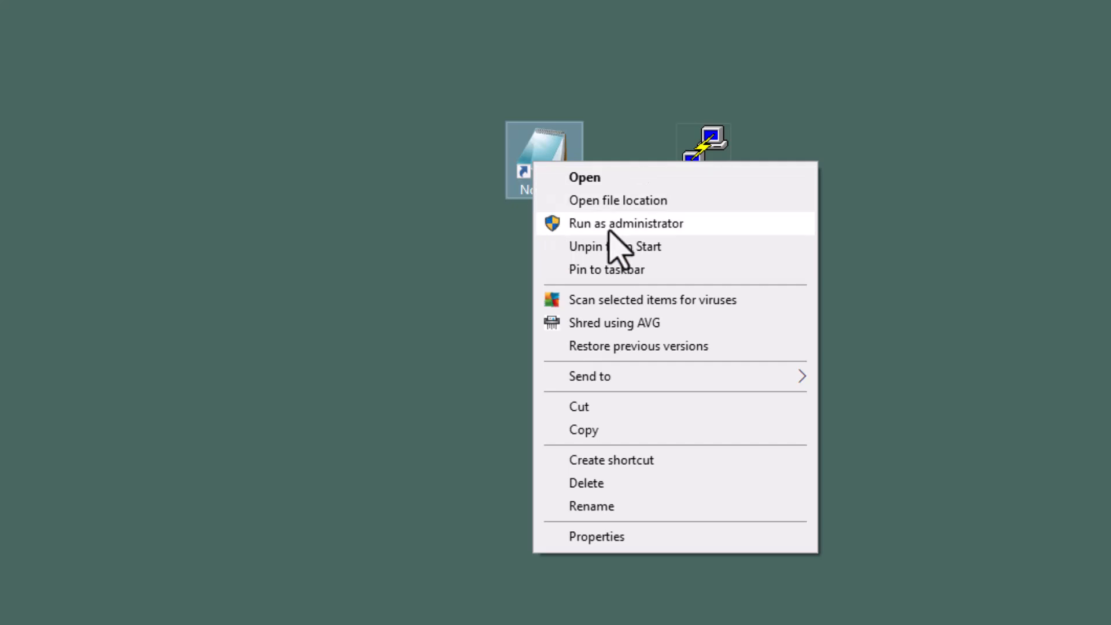
pyautogui.click(591, 192)
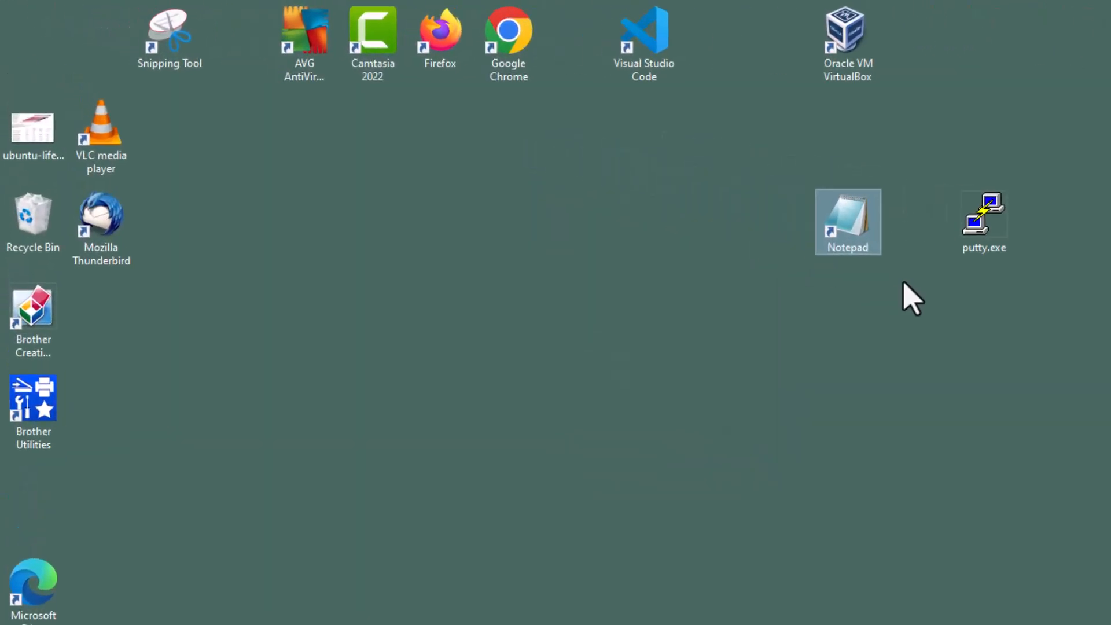
pyautogui.doubleClick(847, 221)
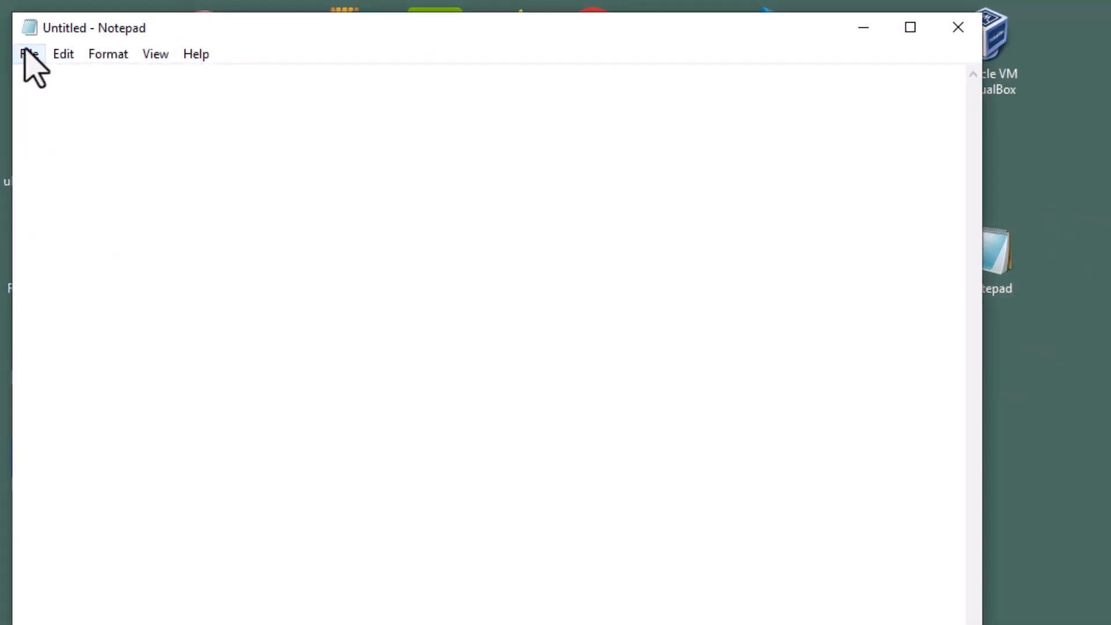
# Bring up Notepad's Open dialog and enter the Windows folder.
pyautogui.click(28, 54)
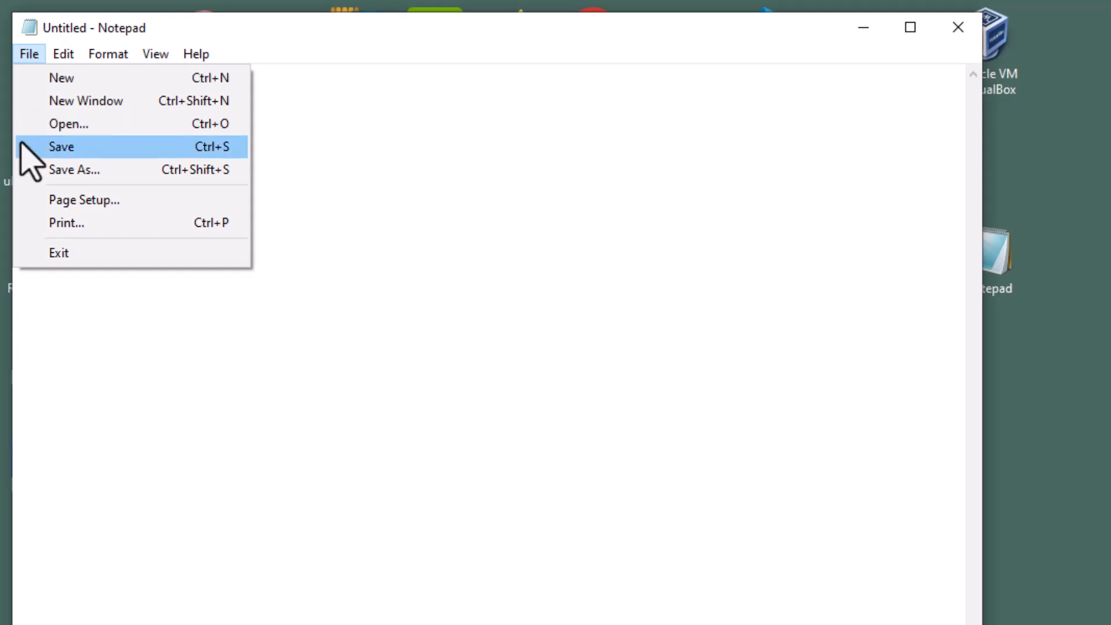
pyautogui.moveTo(85, 170)
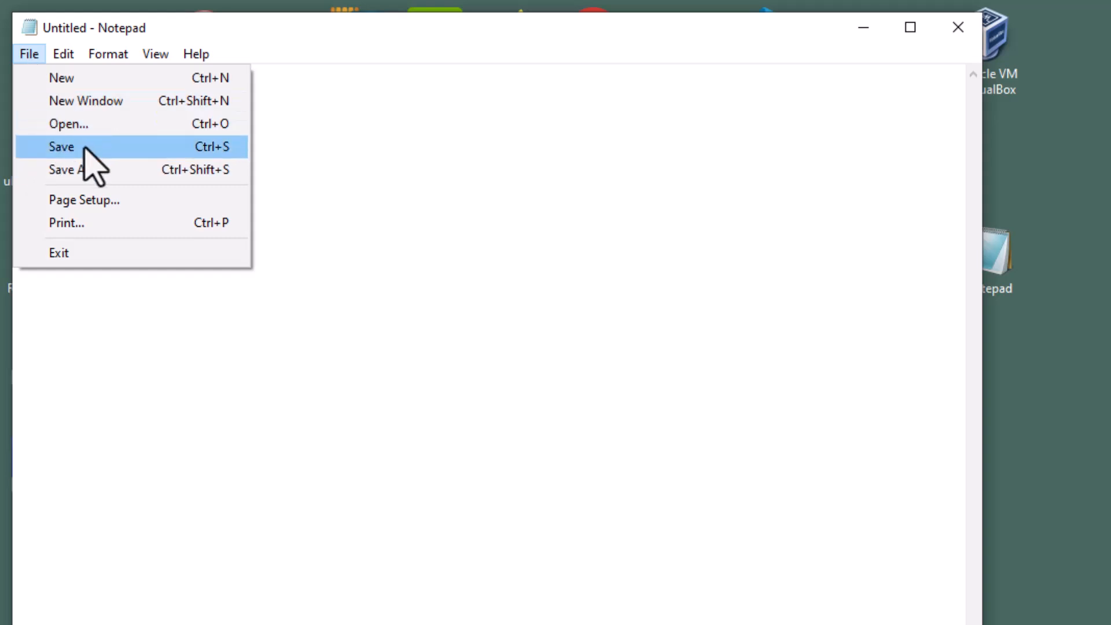
pyautogui.click(68, 123)
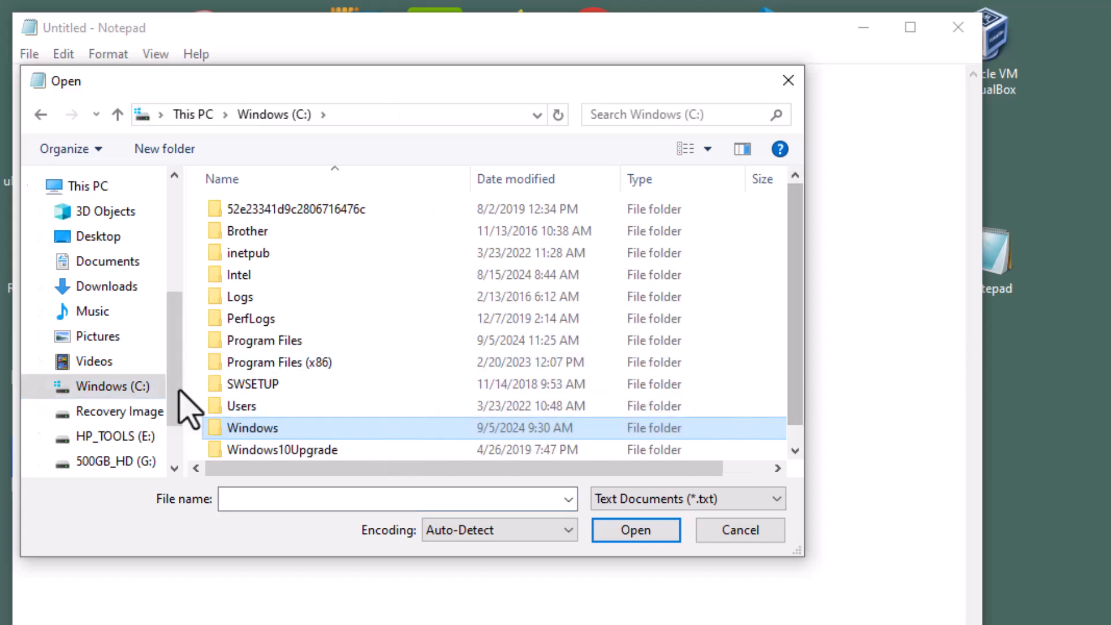
pyautogui.doubleClick(250, 427)
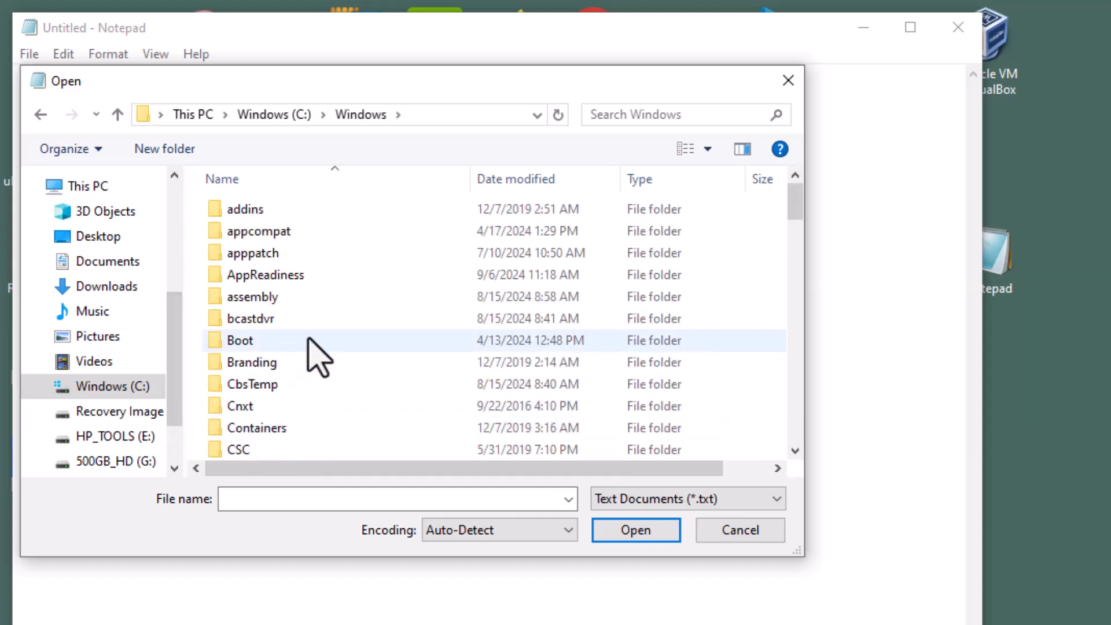
pyautogui.scroll(-3)
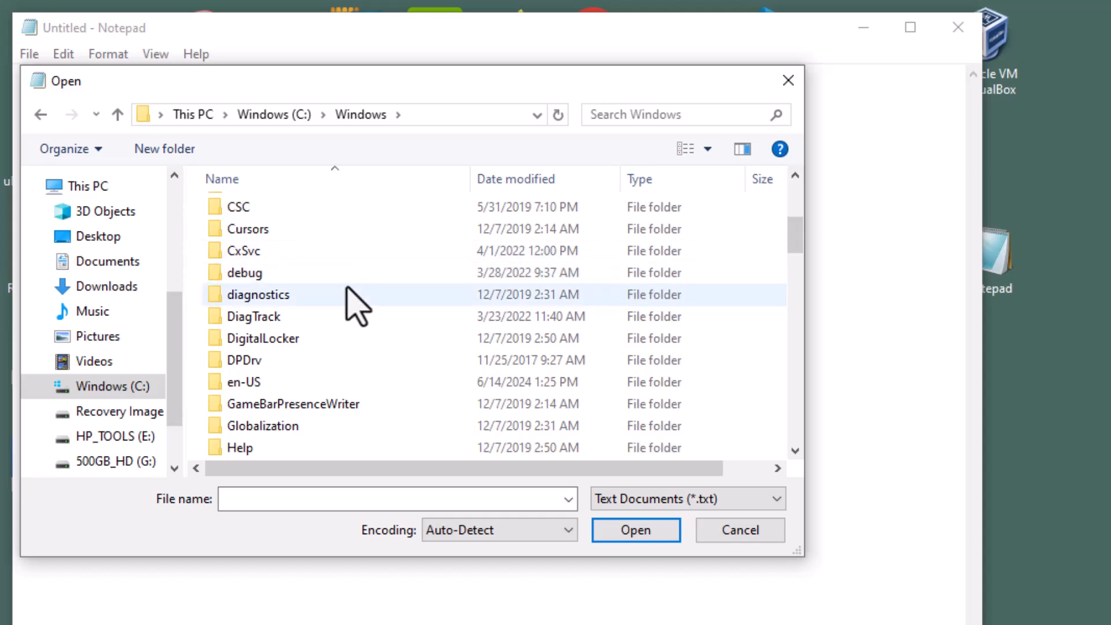
pyautogui.scroll(-3)
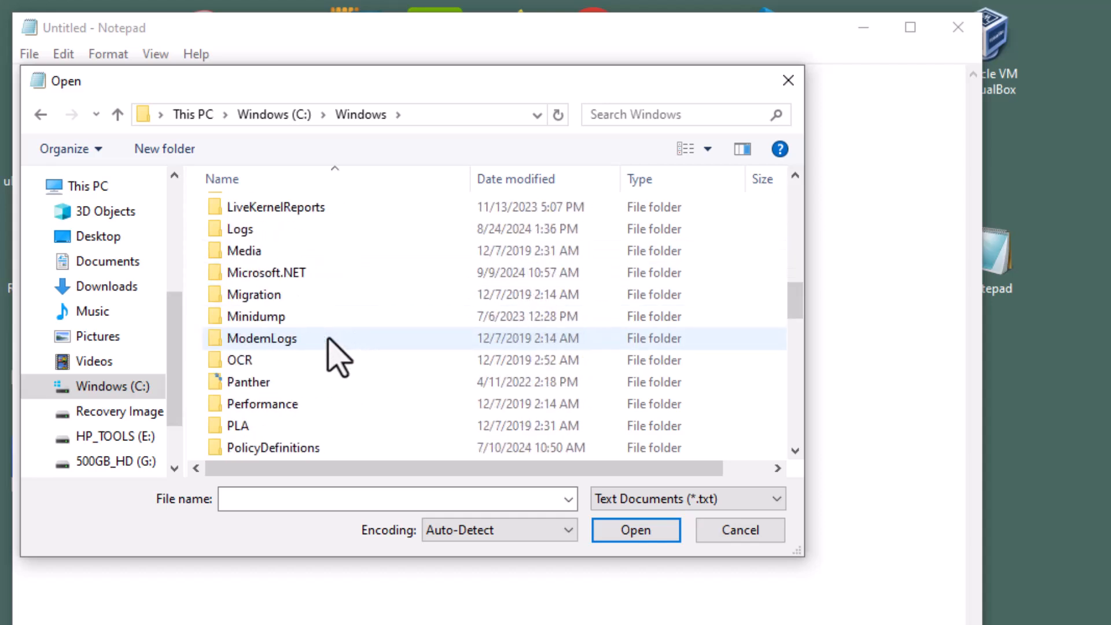
pyautogui.scroll(-3)
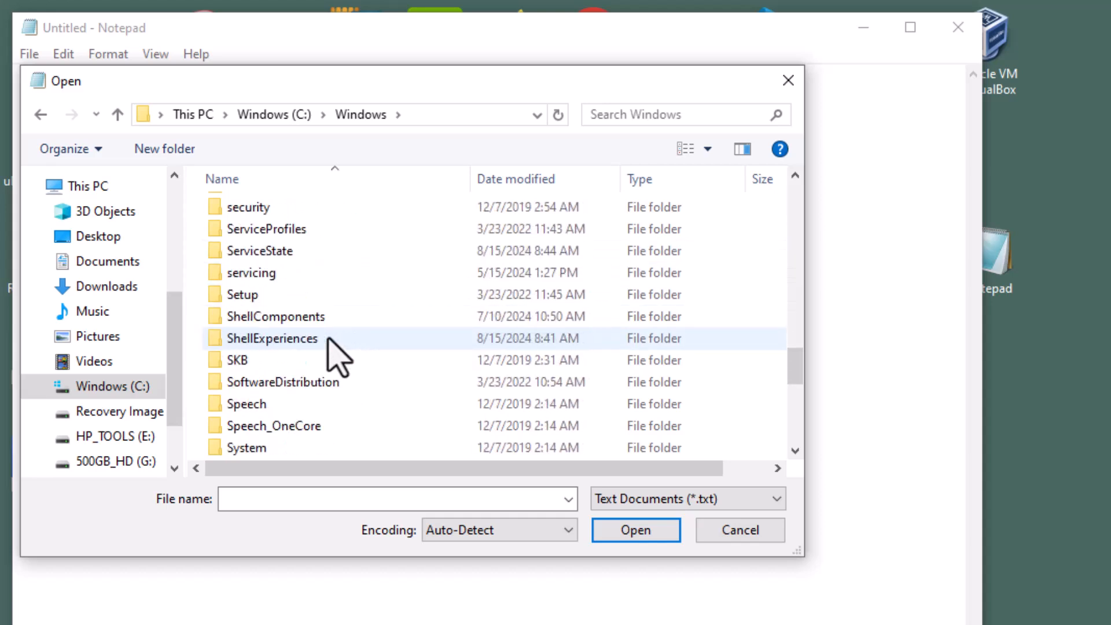
pyautogui.scroll(-3)
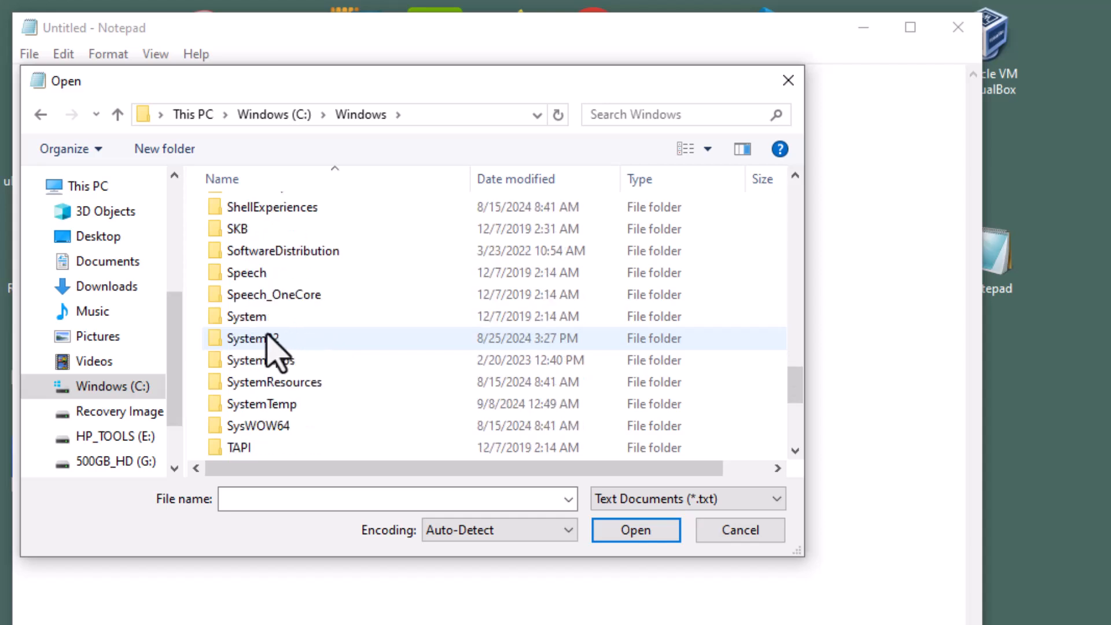
# Browse through System32 and drivers into the etc folder.
pyautogui.doubleClick(252, 338)
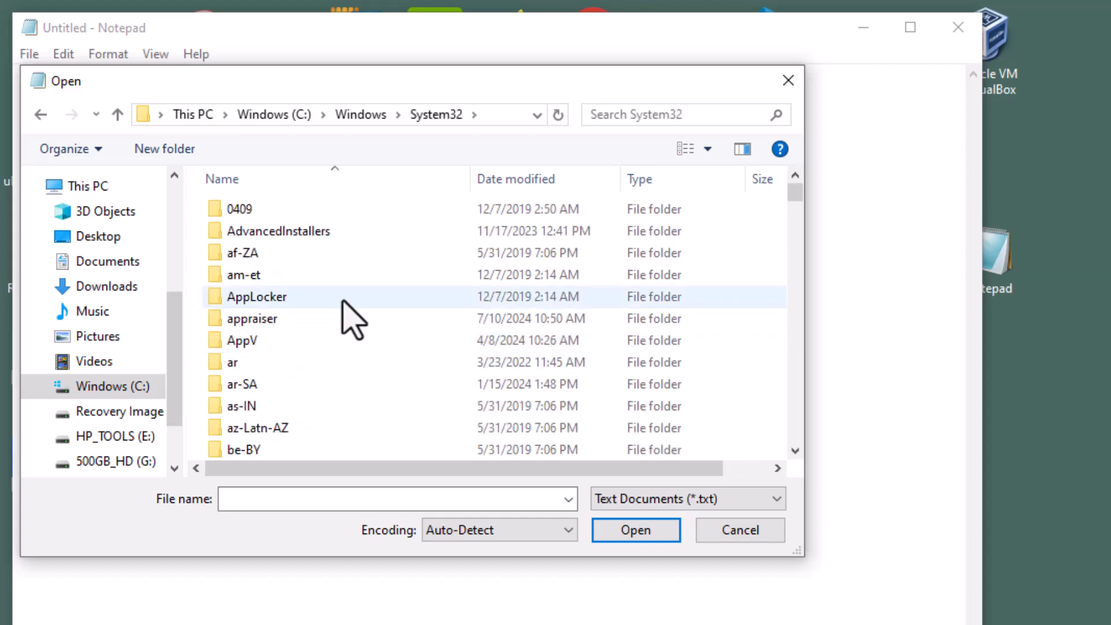
pyautogui.moveTo(354, 312)
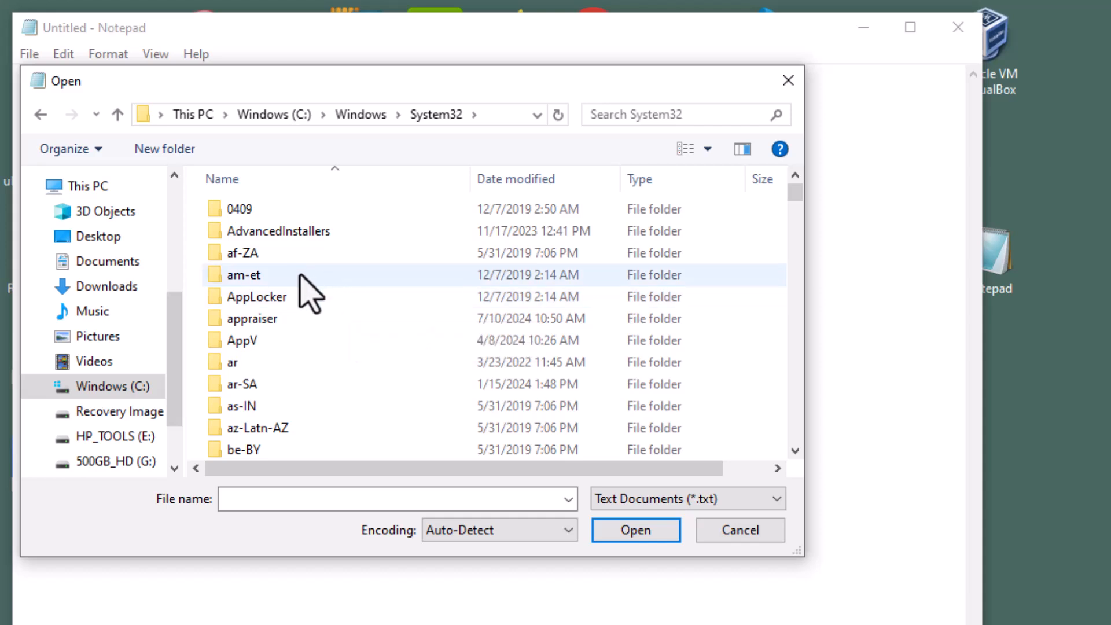
pyautogui.scroll(-3)
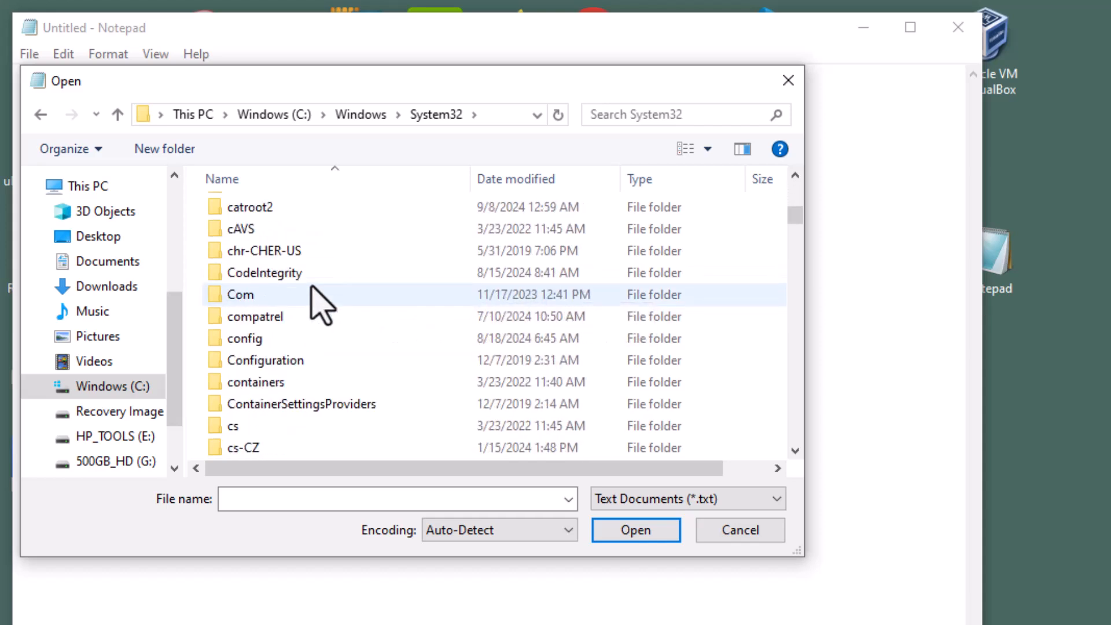
pyautogui.scroll(-3)
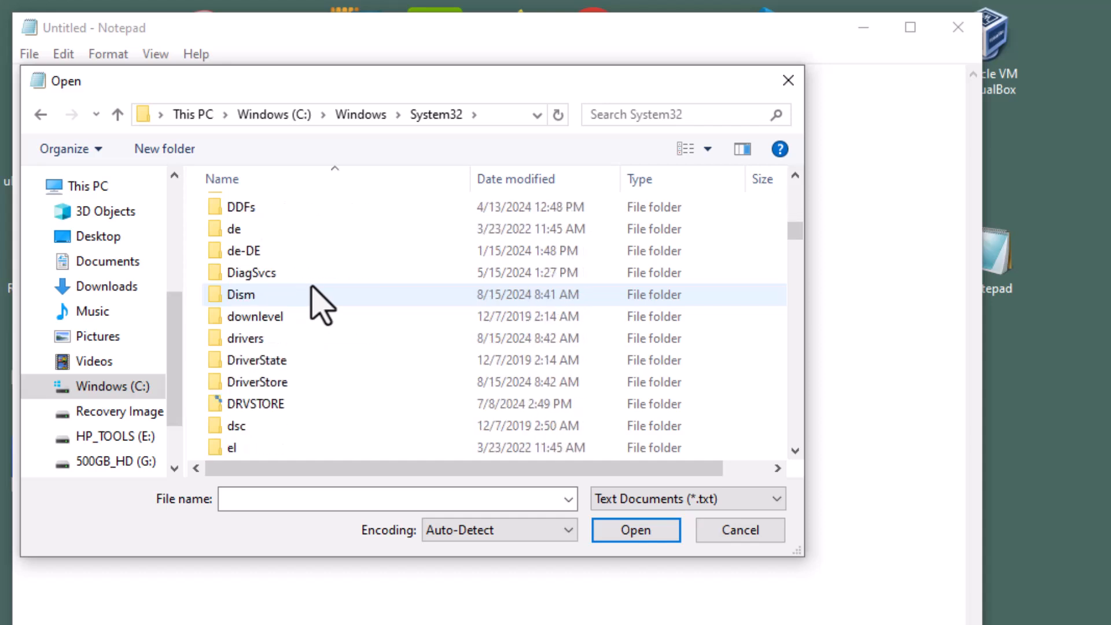
pyautogui.doubleClick(239, 294)
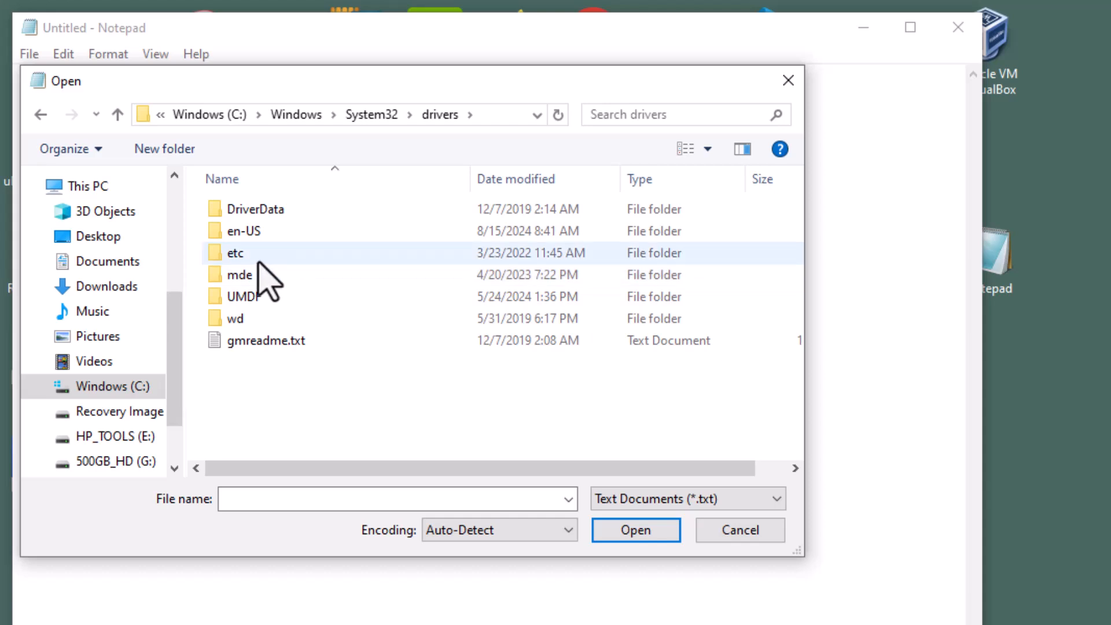
pyautogui.doubleClick(234, 252)
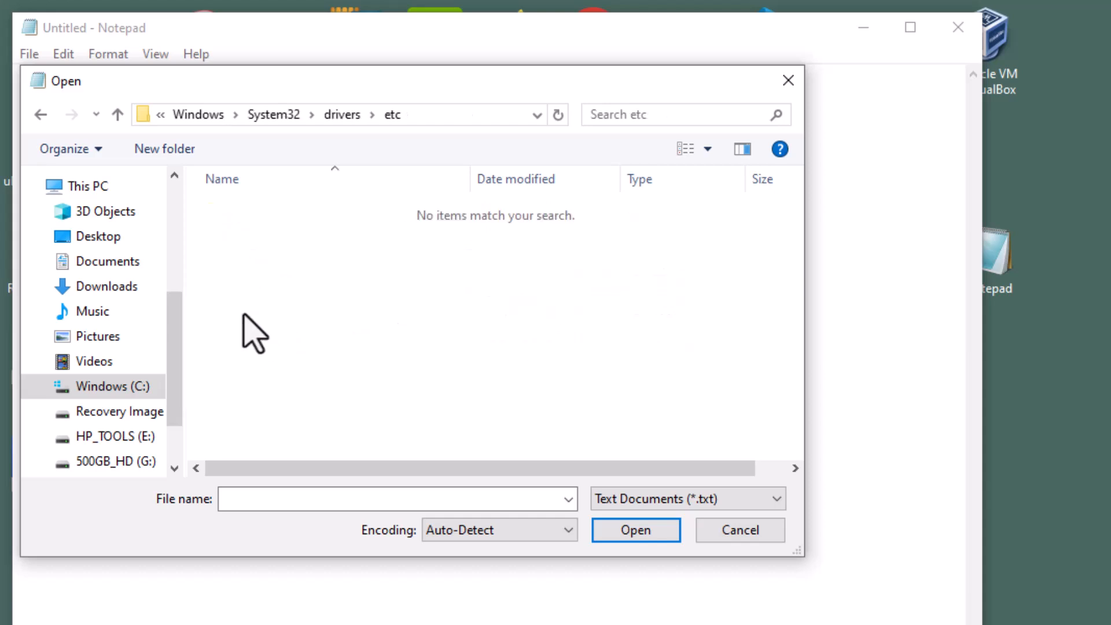
pyautogui.moveTo(181, 196)
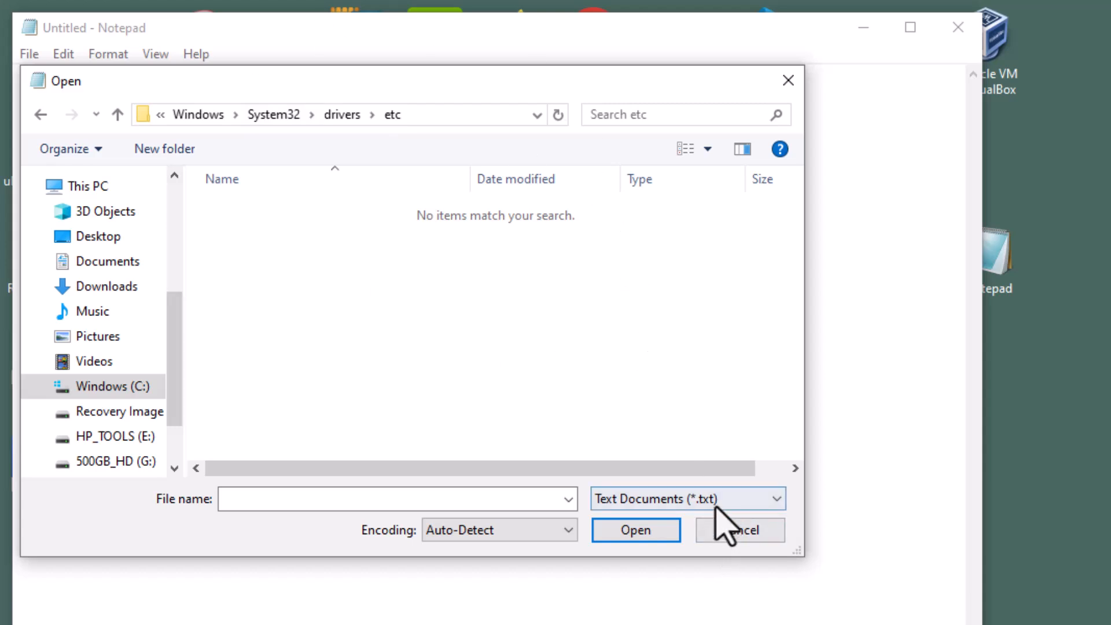
# Switch the file filter to All Files (*.*) and open the hosts file.
pyautogui.click(687, 498)
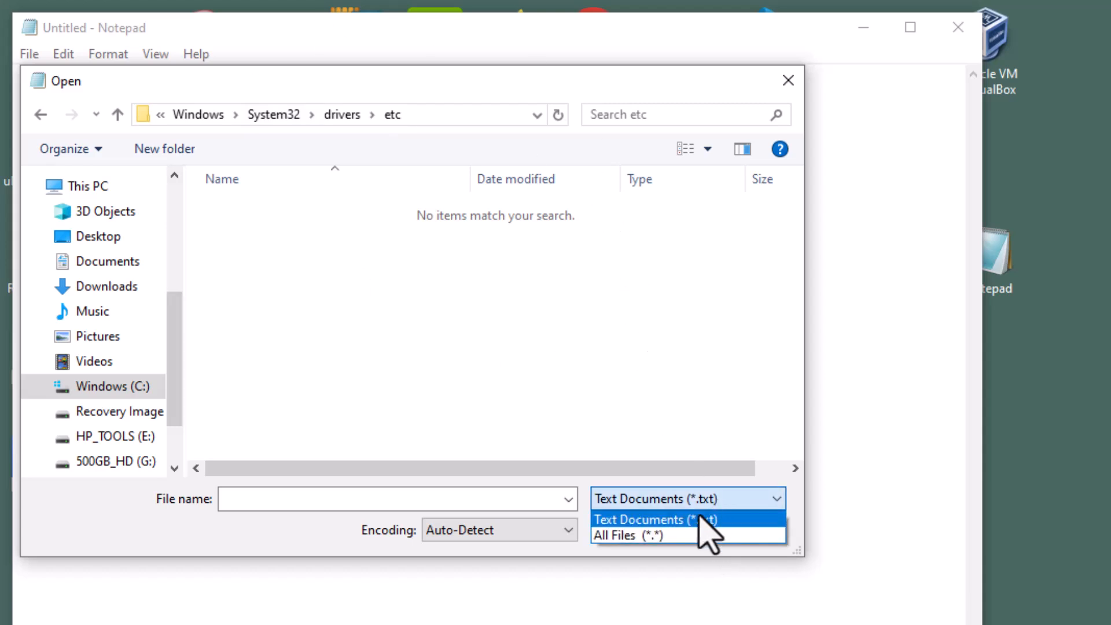
pyautogui.click(630, 535)
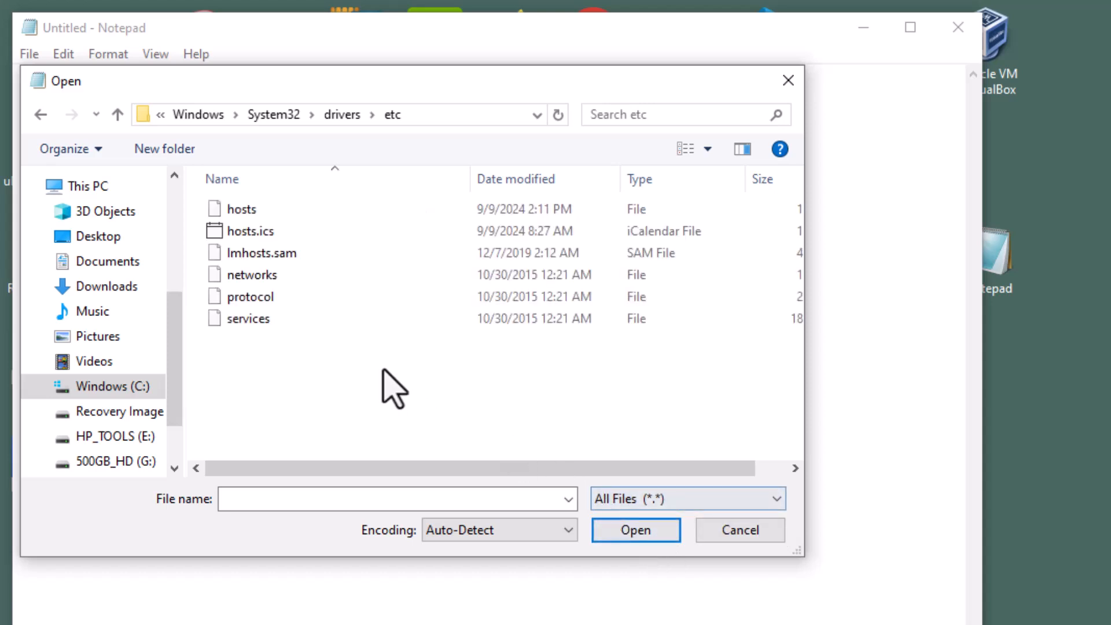
pyautogui.click(241, 208)
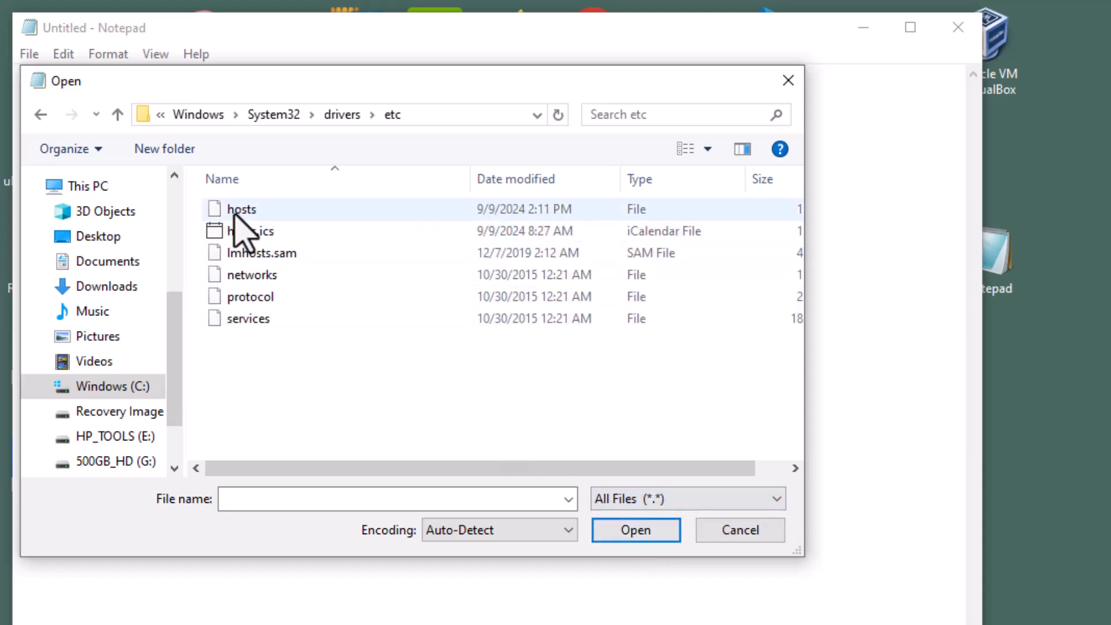
pyautogui.doubleClick(241, 209)
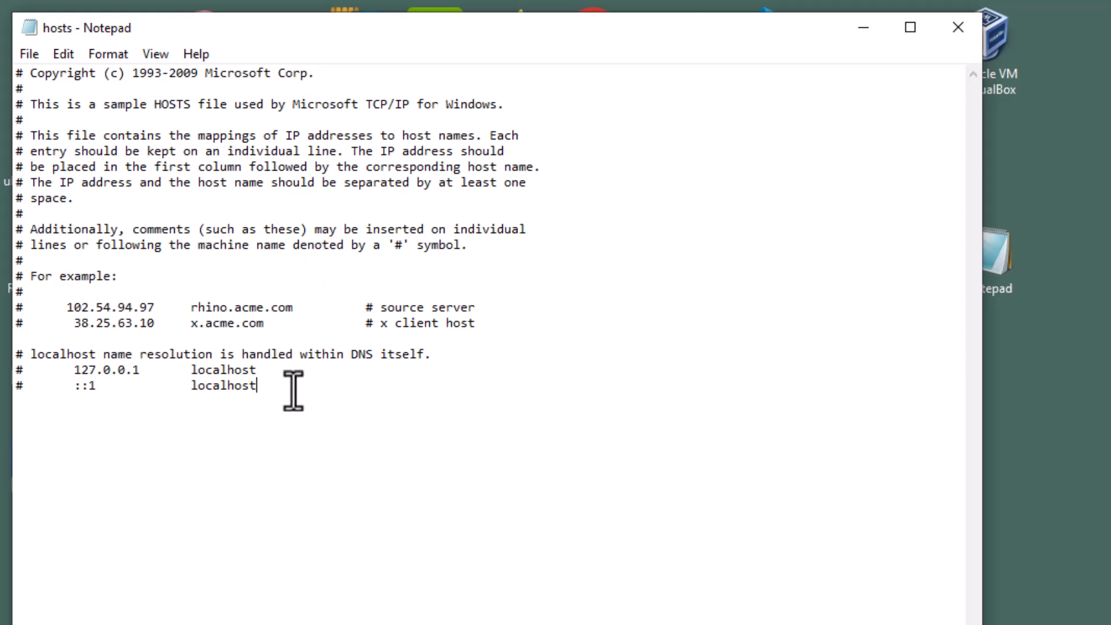
pyautogui.moveTo(531, 367)
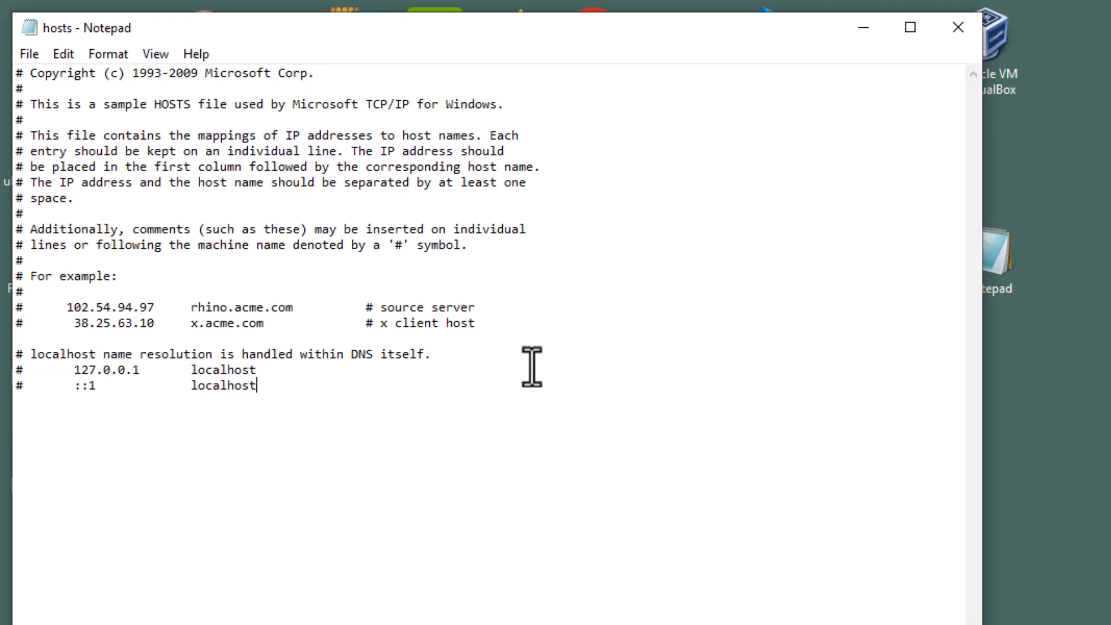
# Add the line '192.168.1.81 vhost.internal' after the localhost entries.
pyautogui.press('Enter')
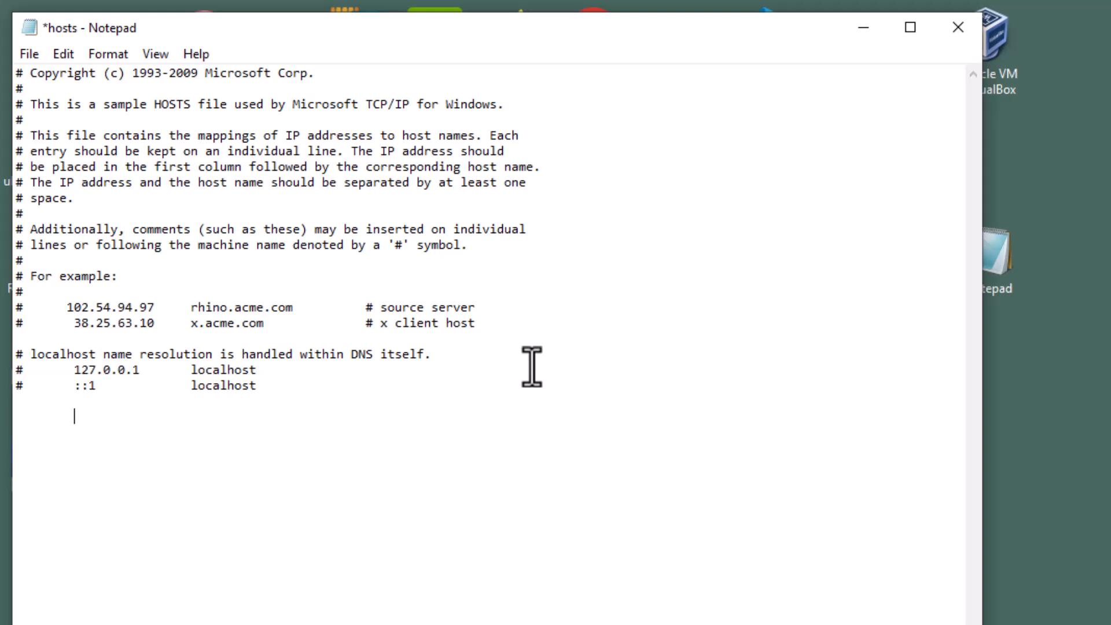
pyautogui.write('192.1')
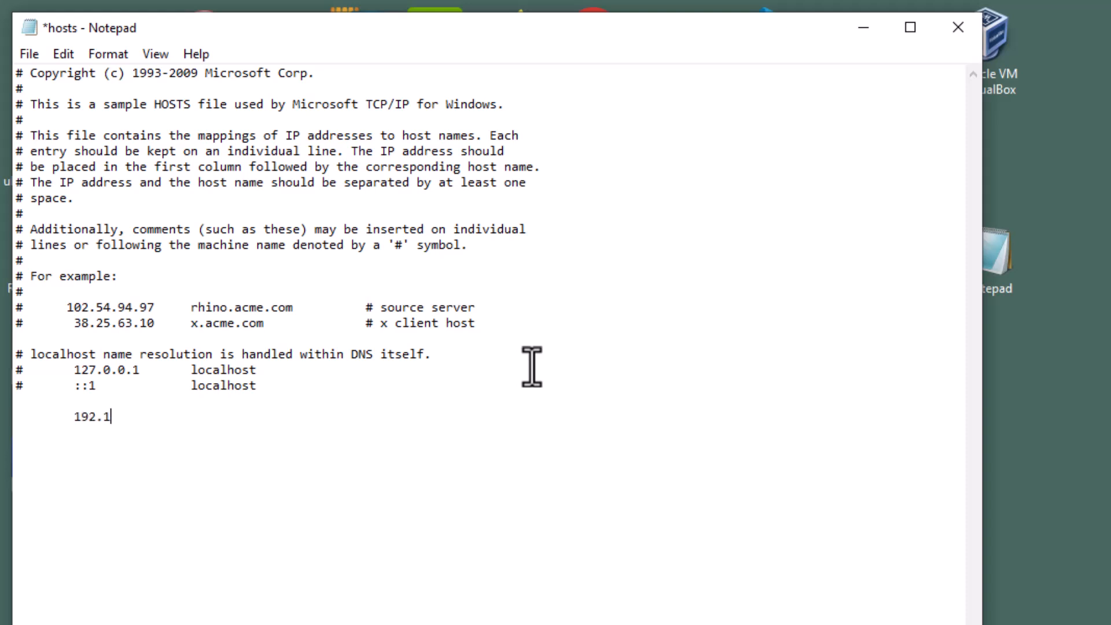
pyautogui.write('68.')
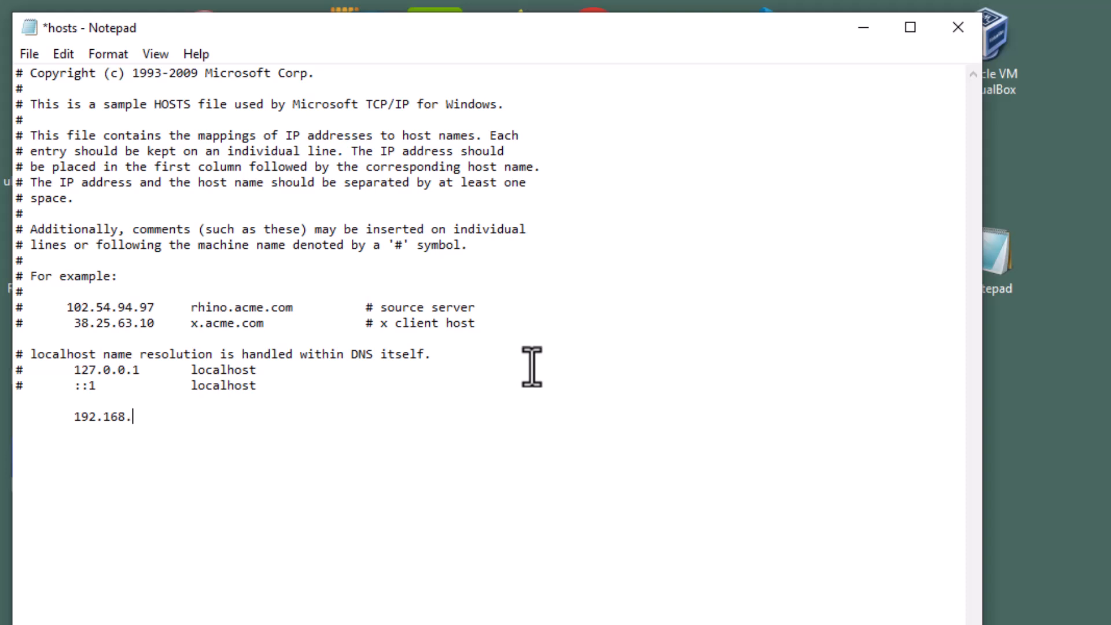
pyautogui.write('1.81')
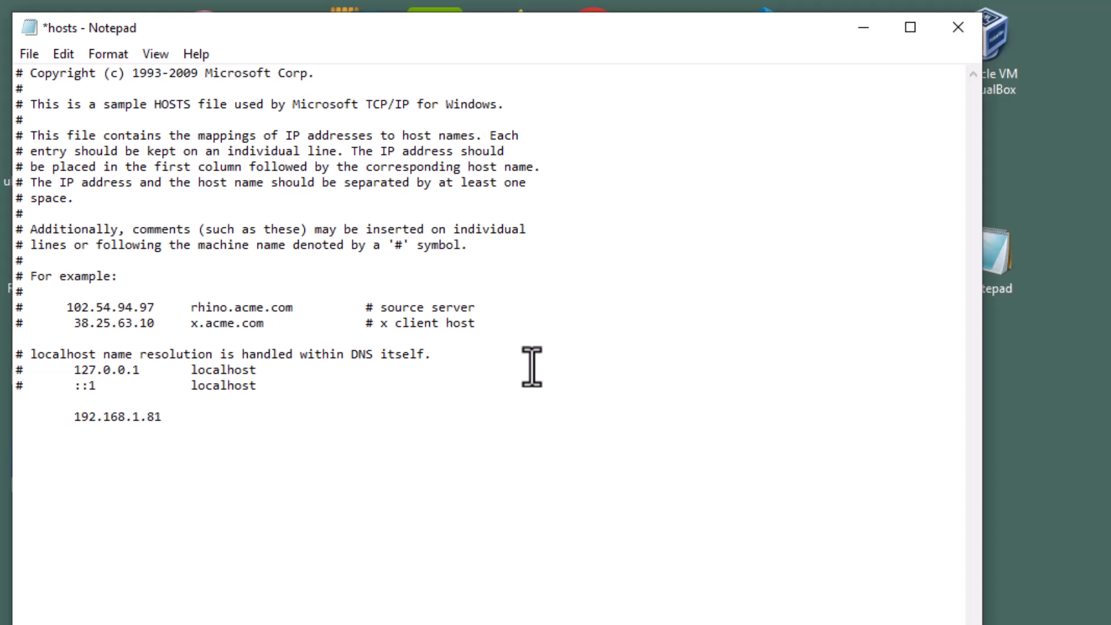
pyautogui.click(162, 416)
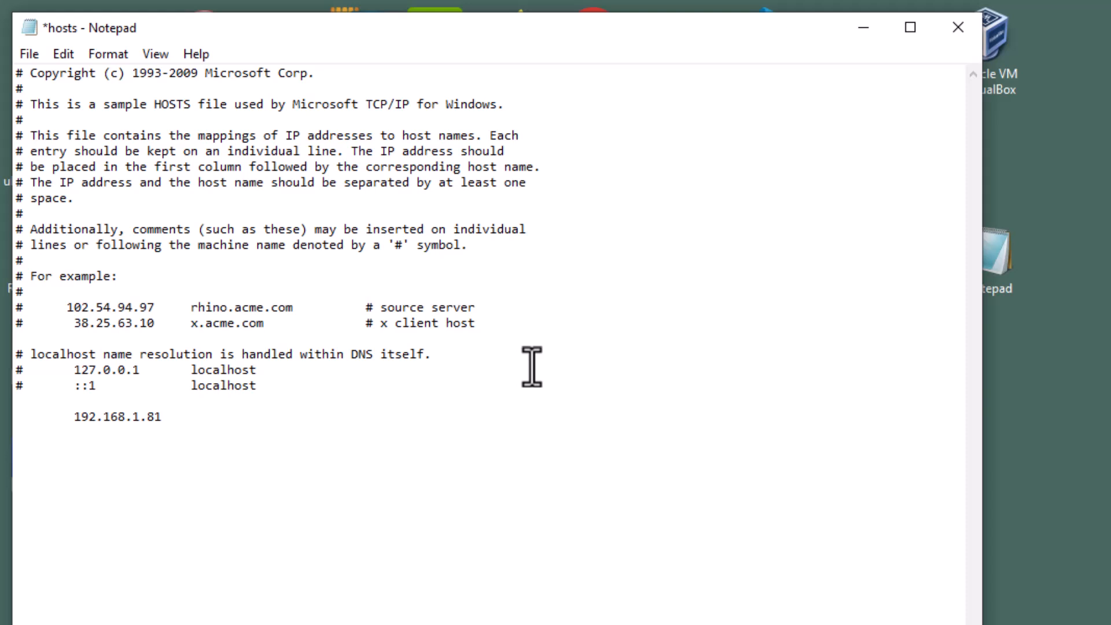
pyautogui.write('vho')
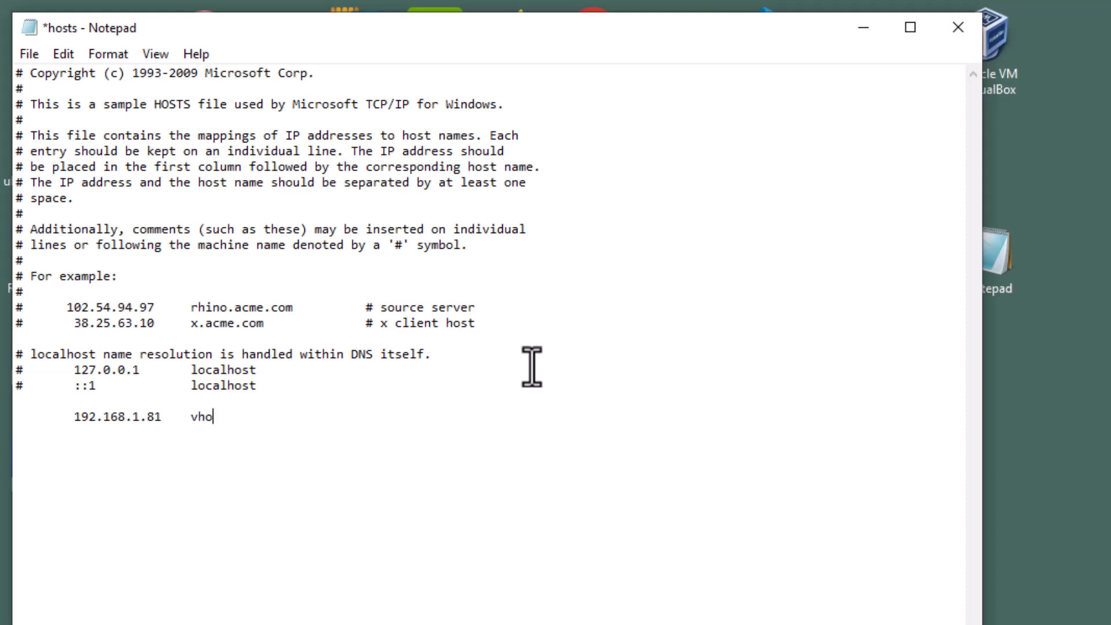
pyautogui.write('st.')
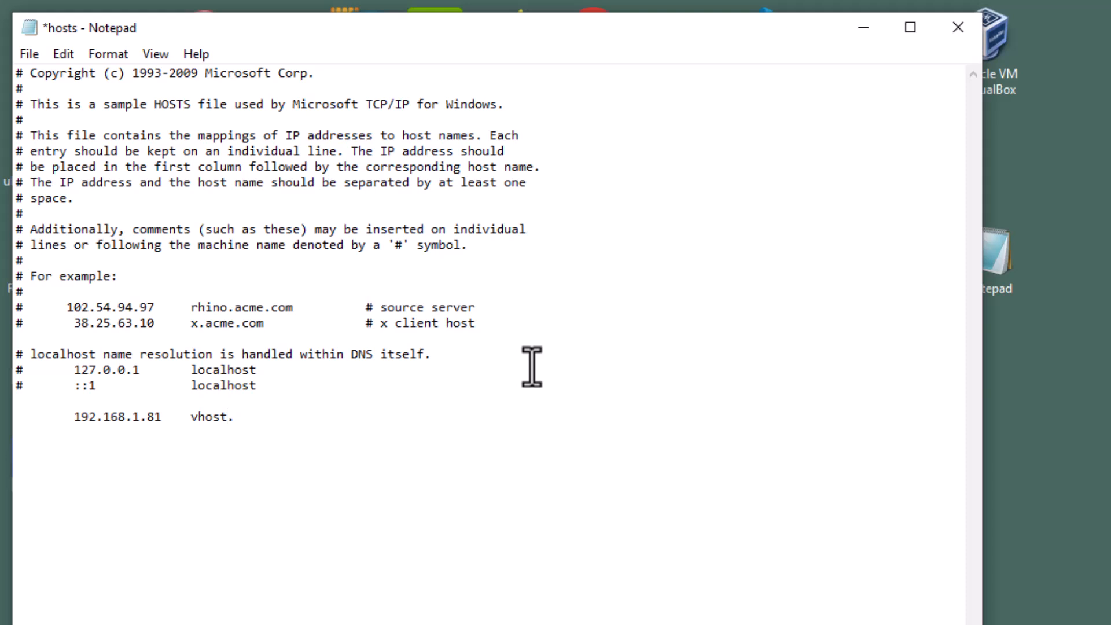
pyautogui.write('internal')
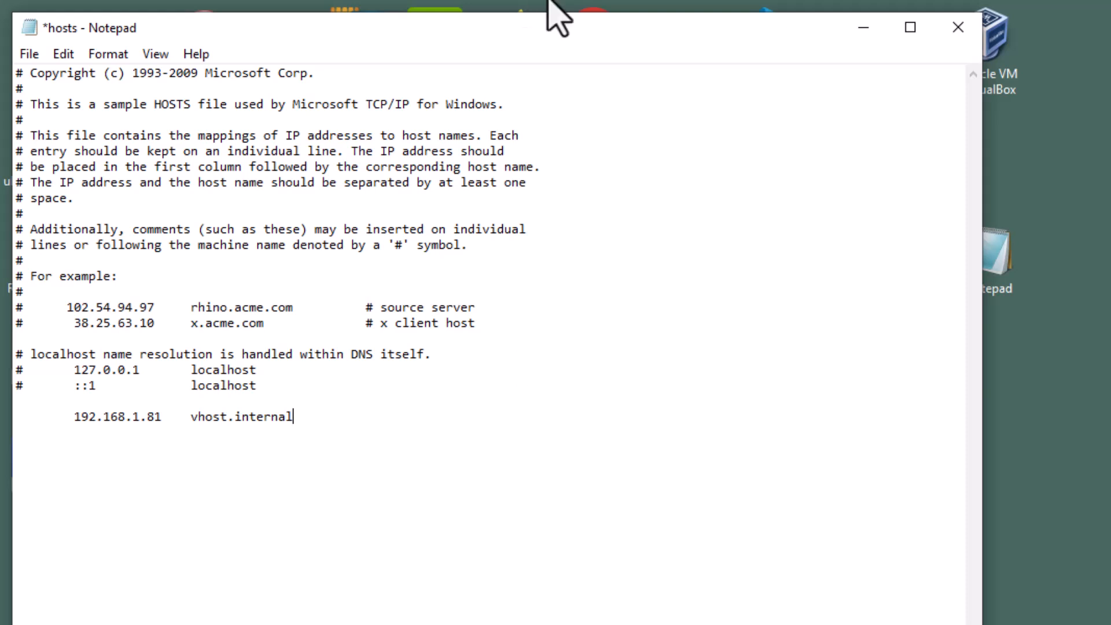
# Save the hosts file with the 192.168.1.81 vhost.internal entry and close Notepad.
pyautogui.click(28, 53)
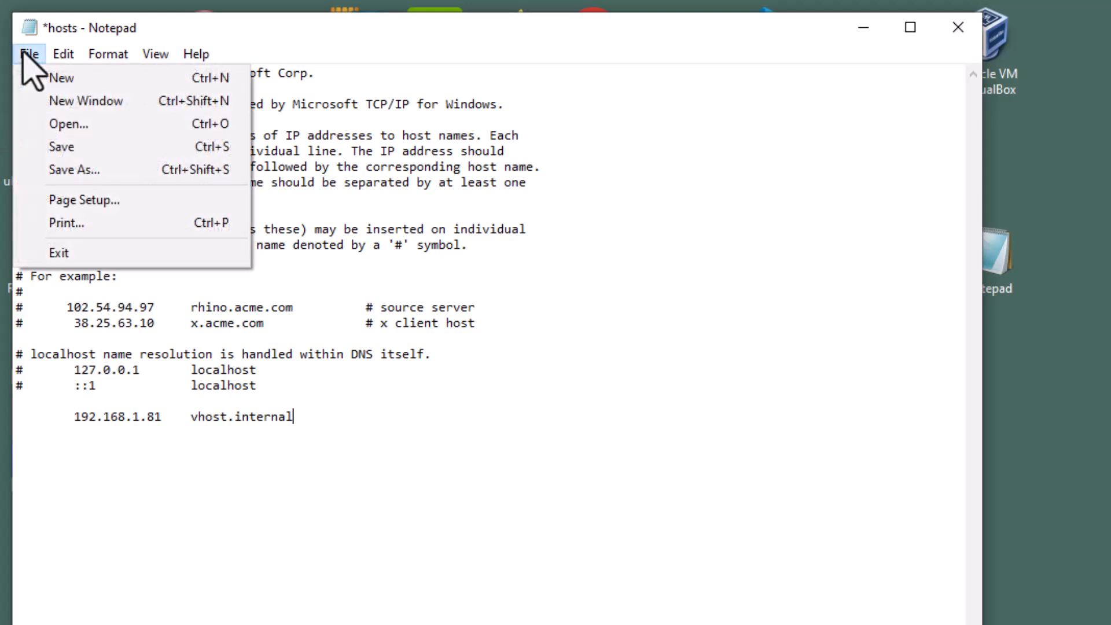
pyautogui.moveTo(71, 146)
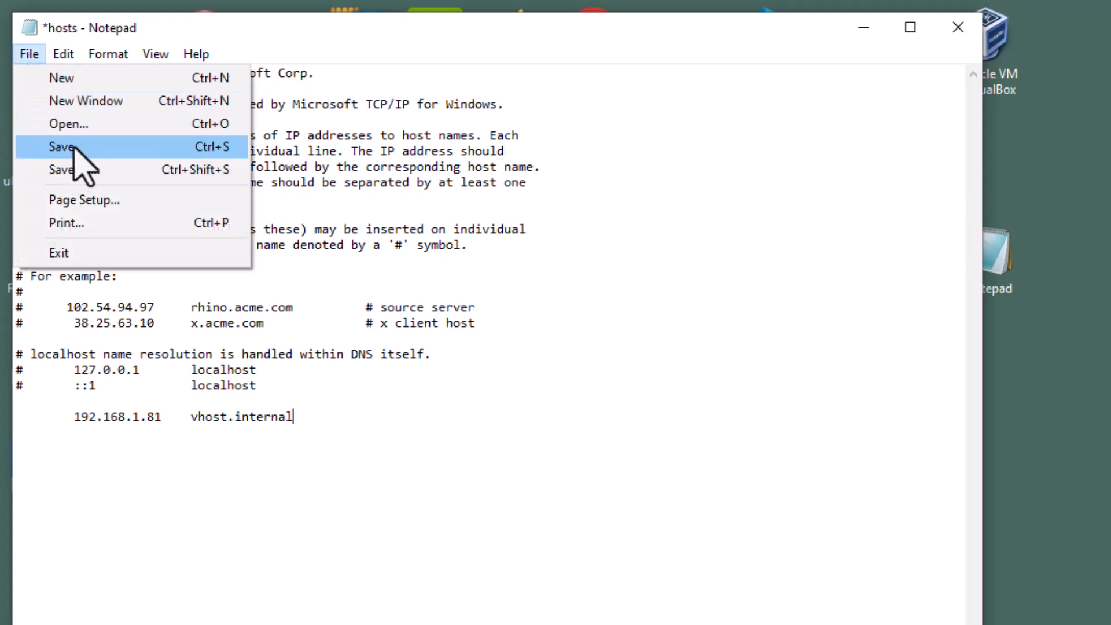
pyautogui.click(63, 146)
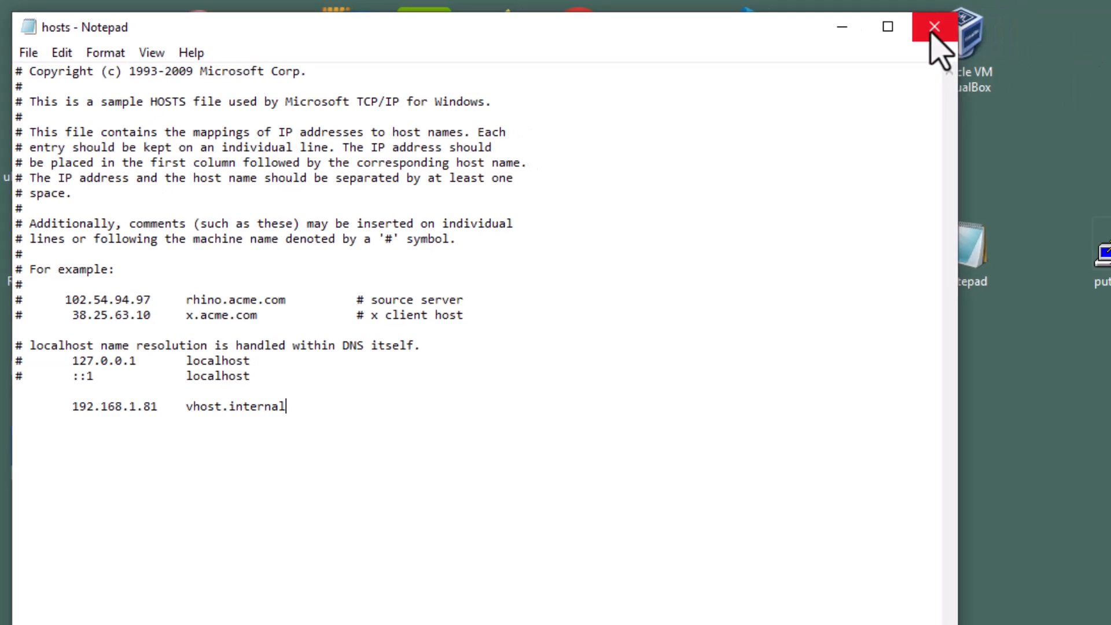
pyautogui.click(933, 26)
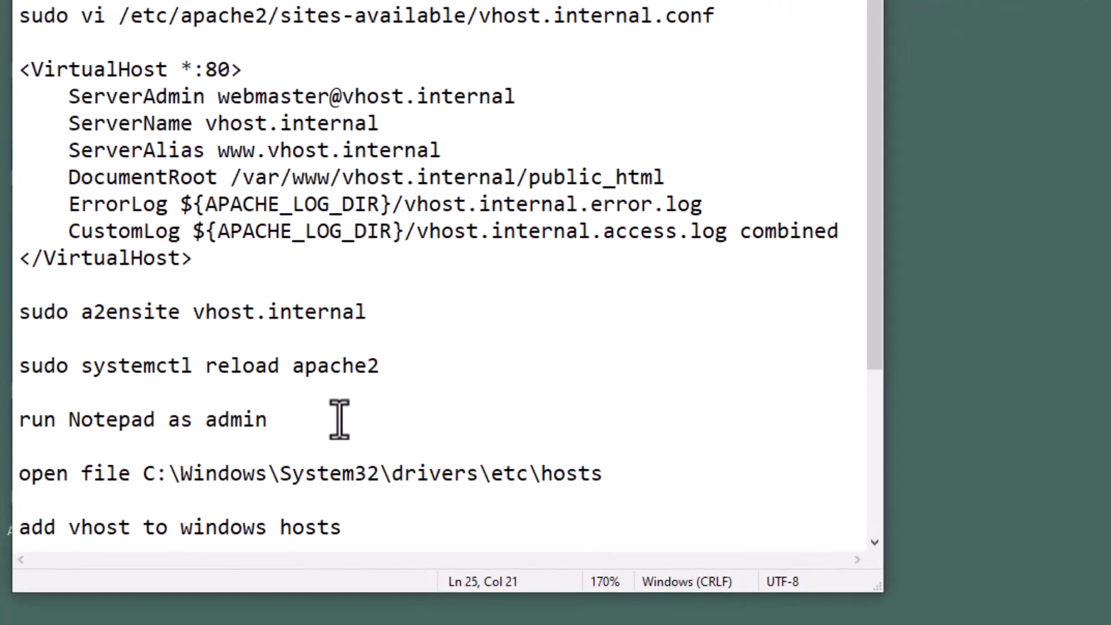
# Scroll the setup notes and place the cursor after 'add vhost to windows hosts'.
pyautogui.scroll(-3)
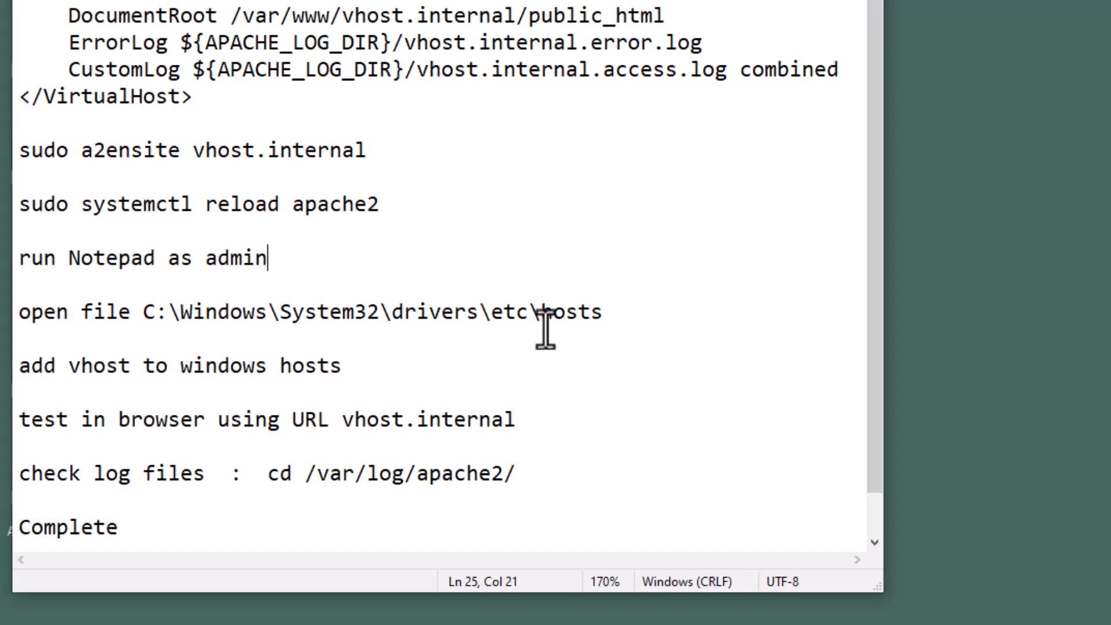
pyautogui.moveTo(67, 372)
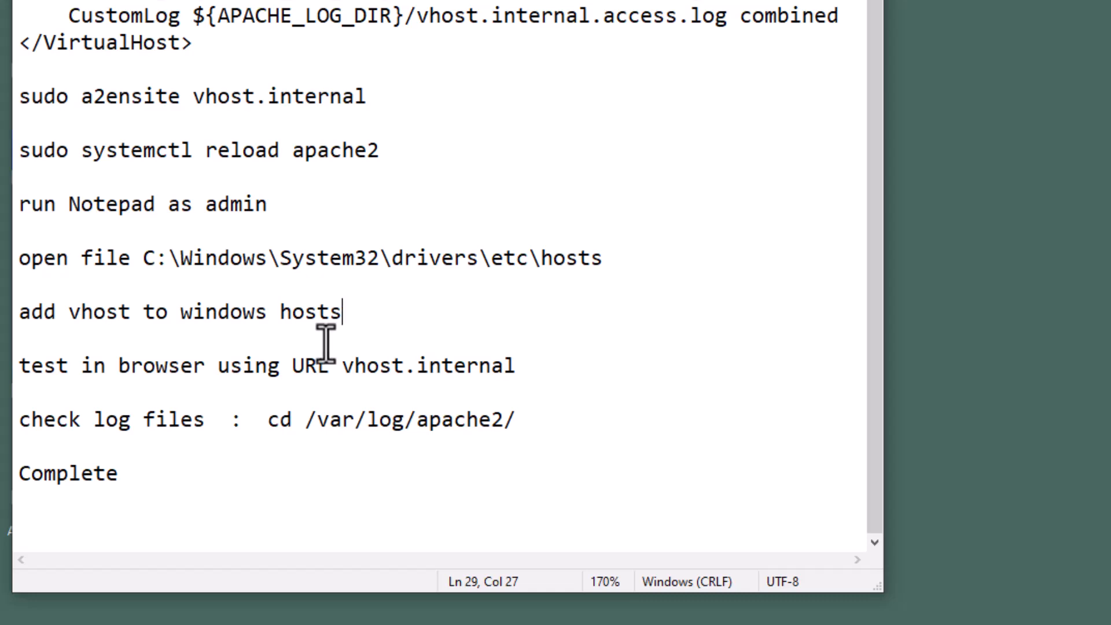
pyautogui.click(460, 9)
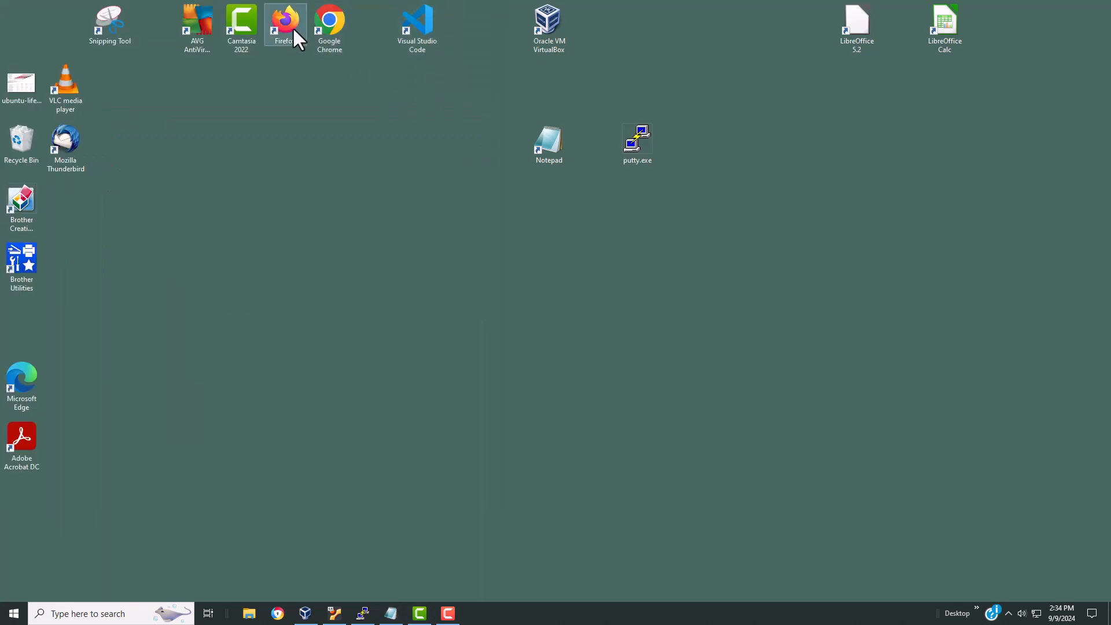
# Launch Firefox, load vhost.internal to see its page, then return to the notes.
pyautogui.doubleClick(283, 22)
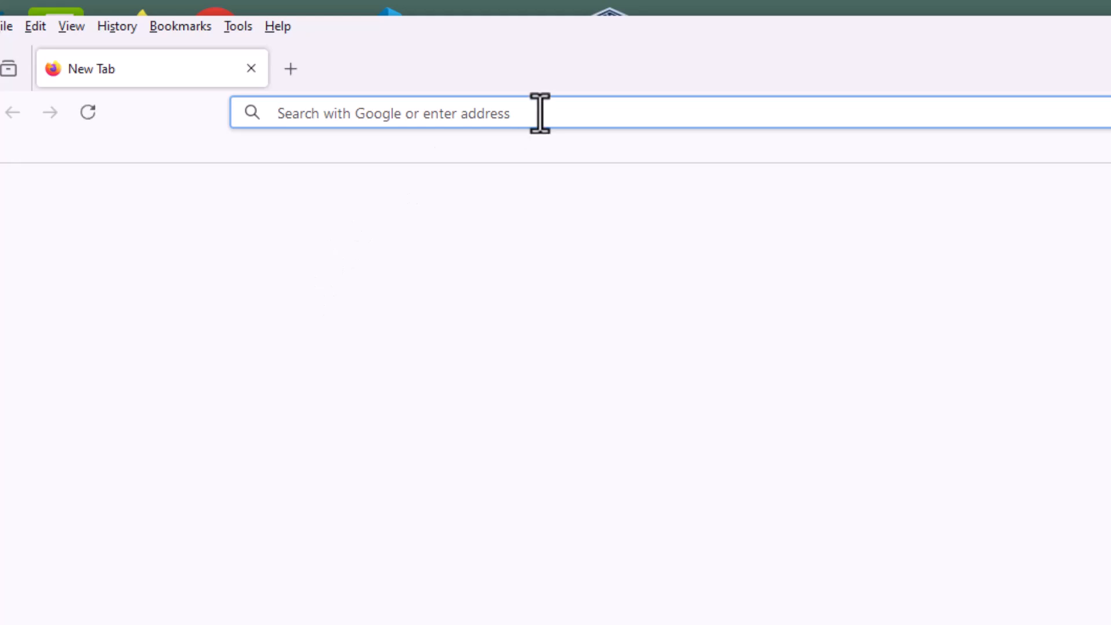
pyautogui.write('v')
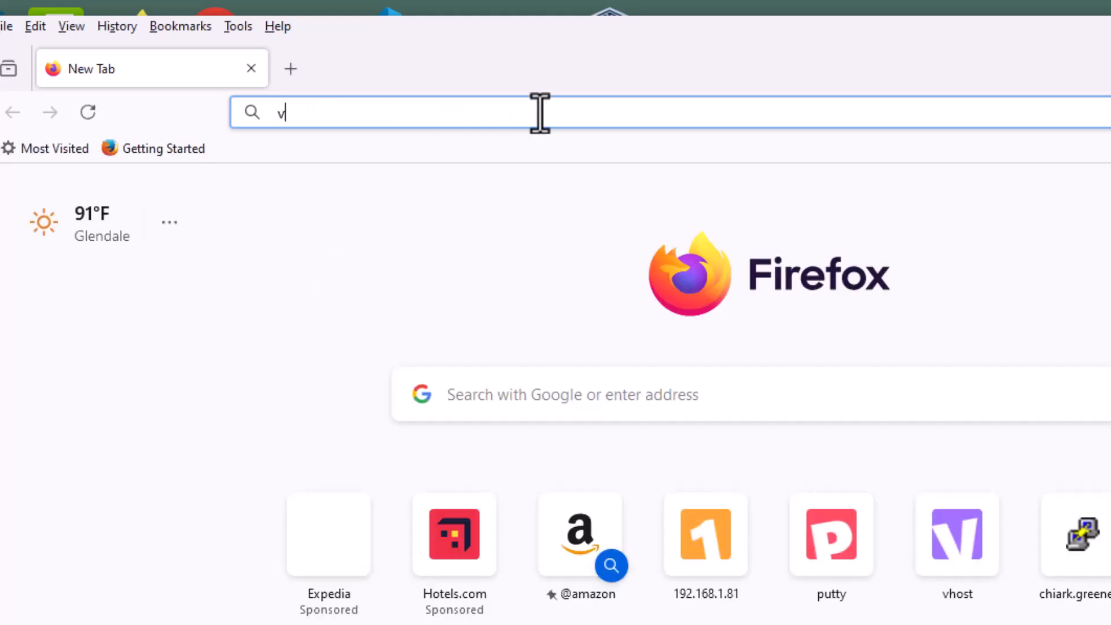
pyautogui.write('host.inte')
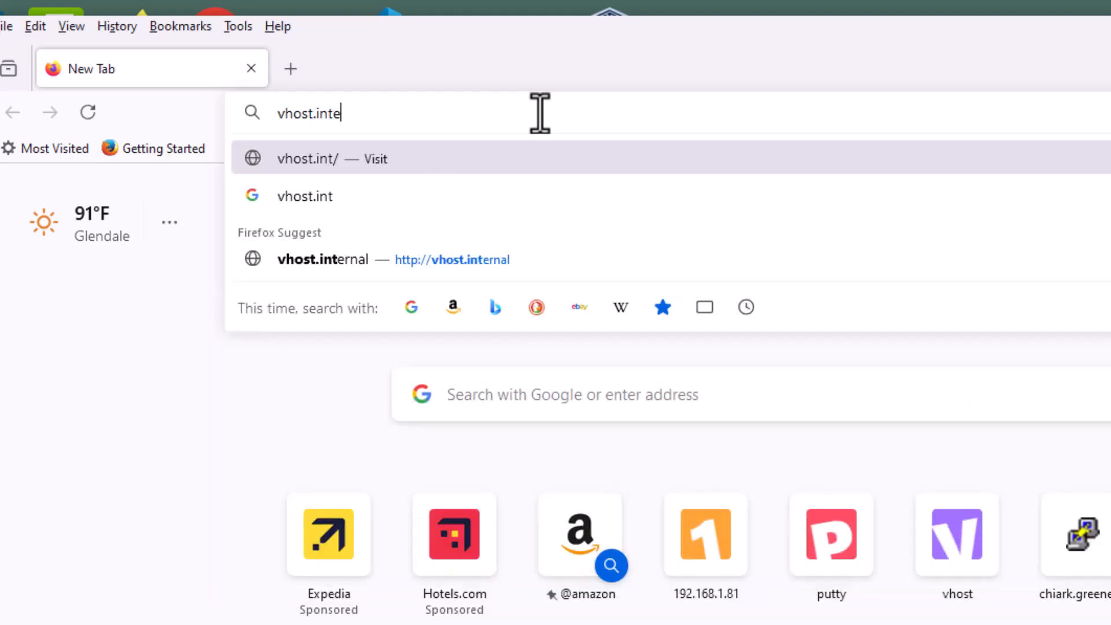
pyautogui.write('rnal')
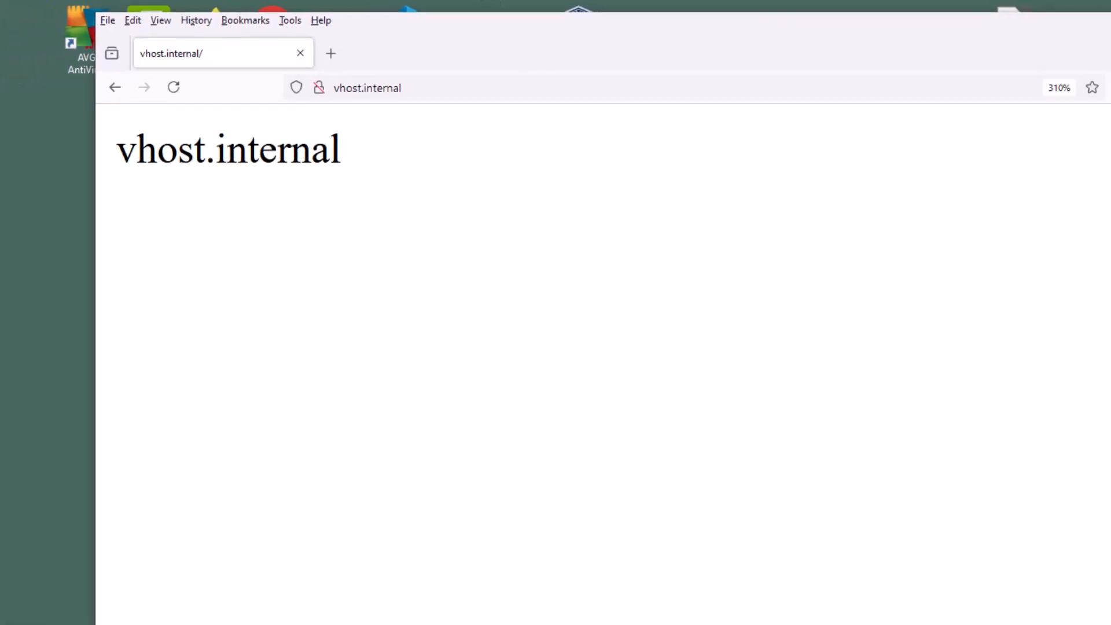
pyautogui.click(420, 613)
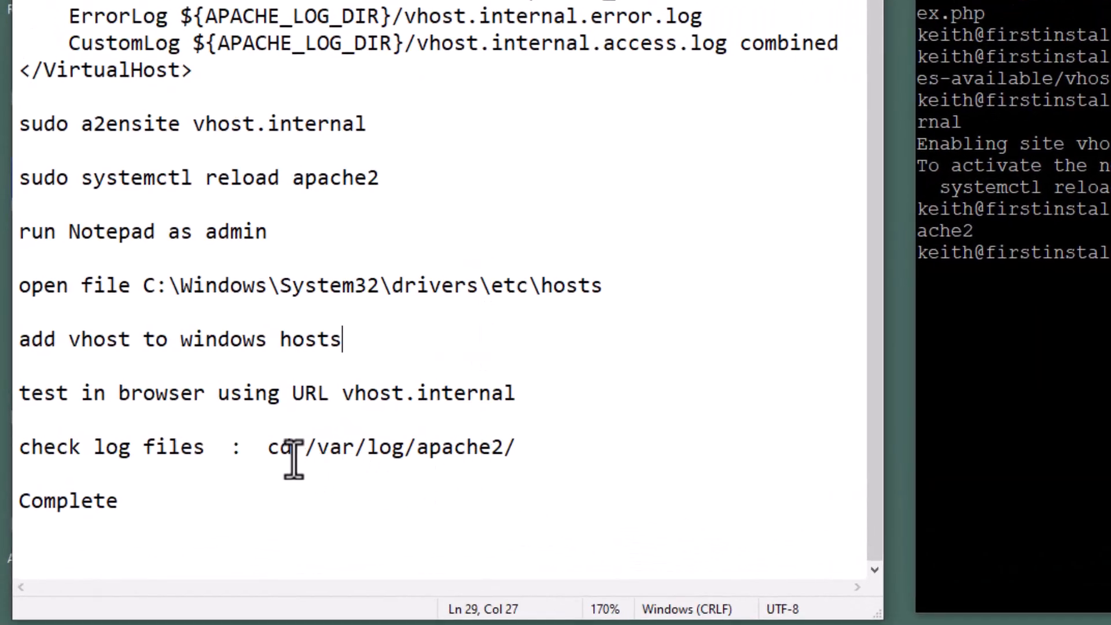
# Select the 'cd /var/log/apache2/' command in the notes for pasting into PuTTY.
pyautogui.moveTo(268, 446); pyautogui.dragTo(528, 446)
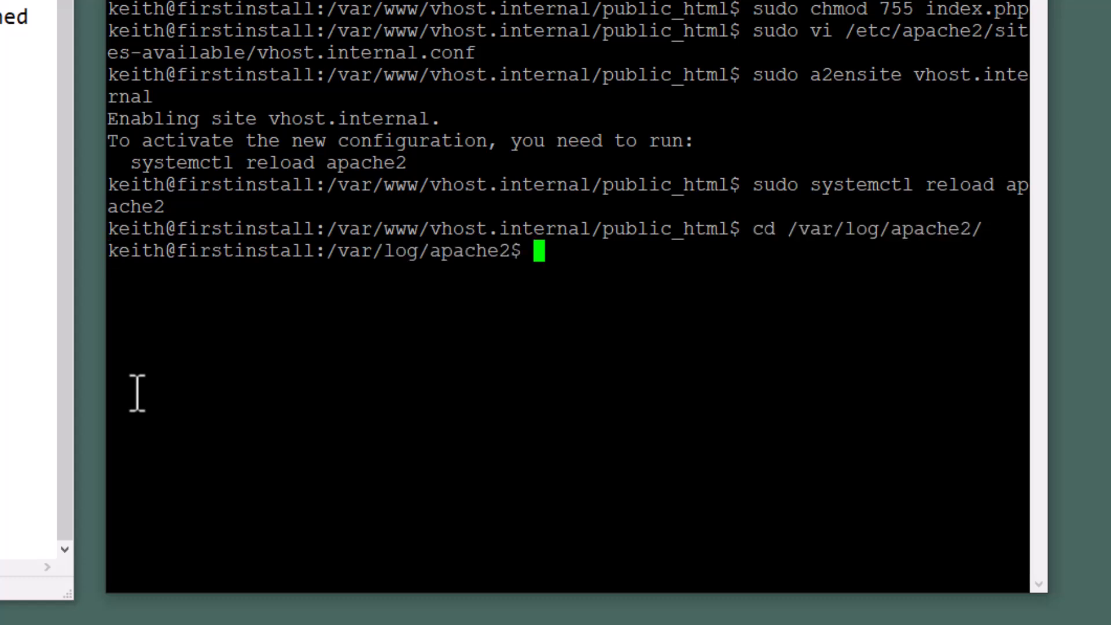
# List the Apache logs and cat vhost.internal.error.log, which prints nothing.
pyautogui.write('vdir')
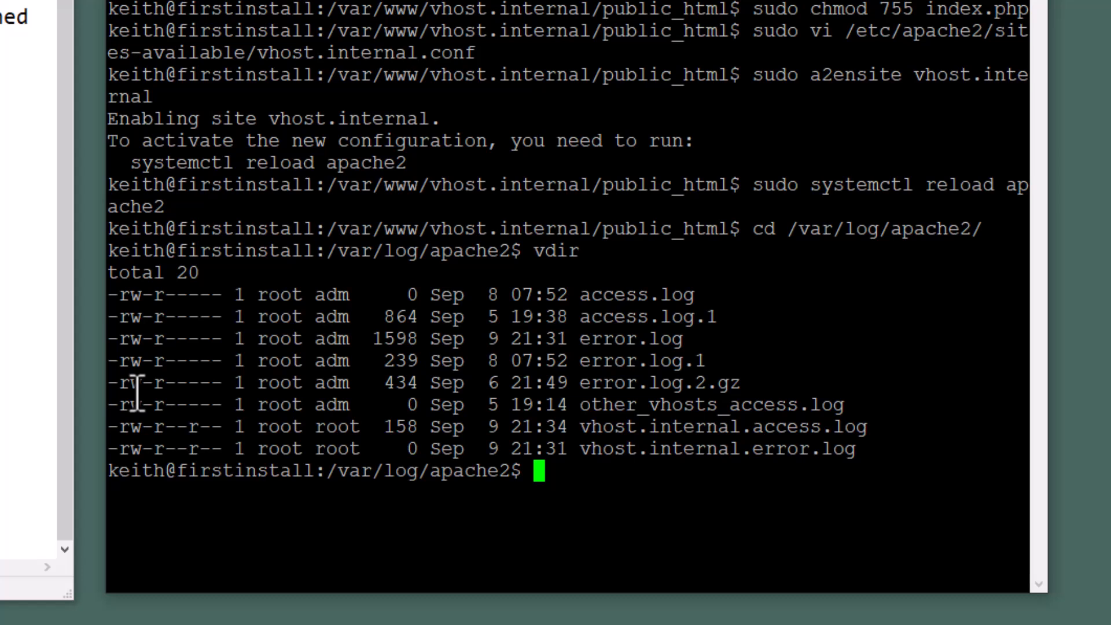
pyautogui.moveTo(123, 425)
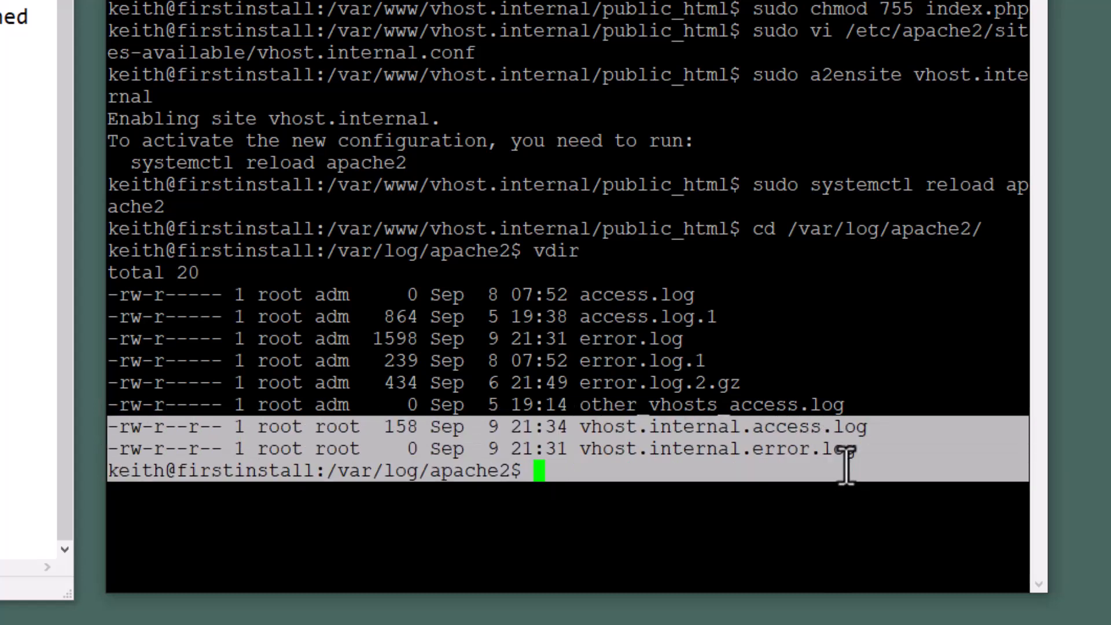
pyautogui.moveTo(859, 563)
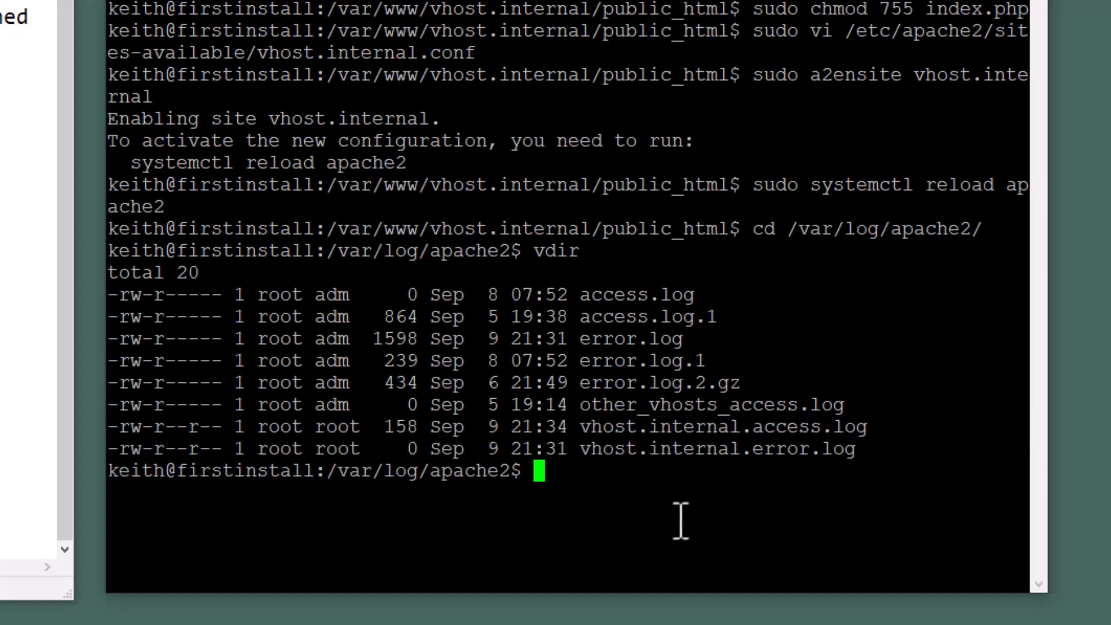
pyautogui.write('cat')
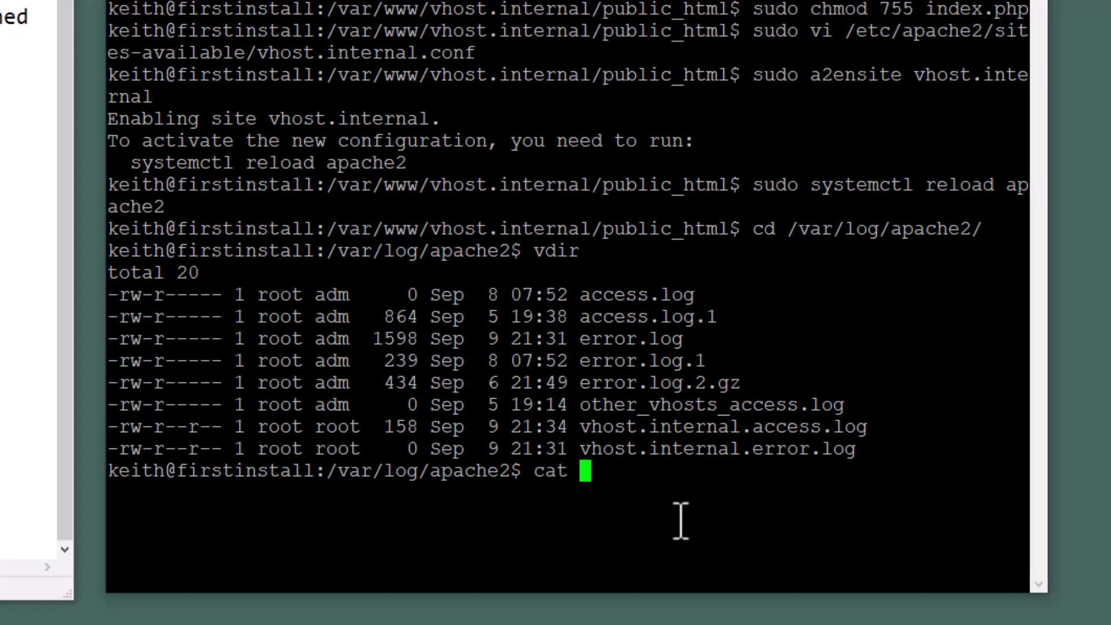
pyautogui.write('vhost.internal.')
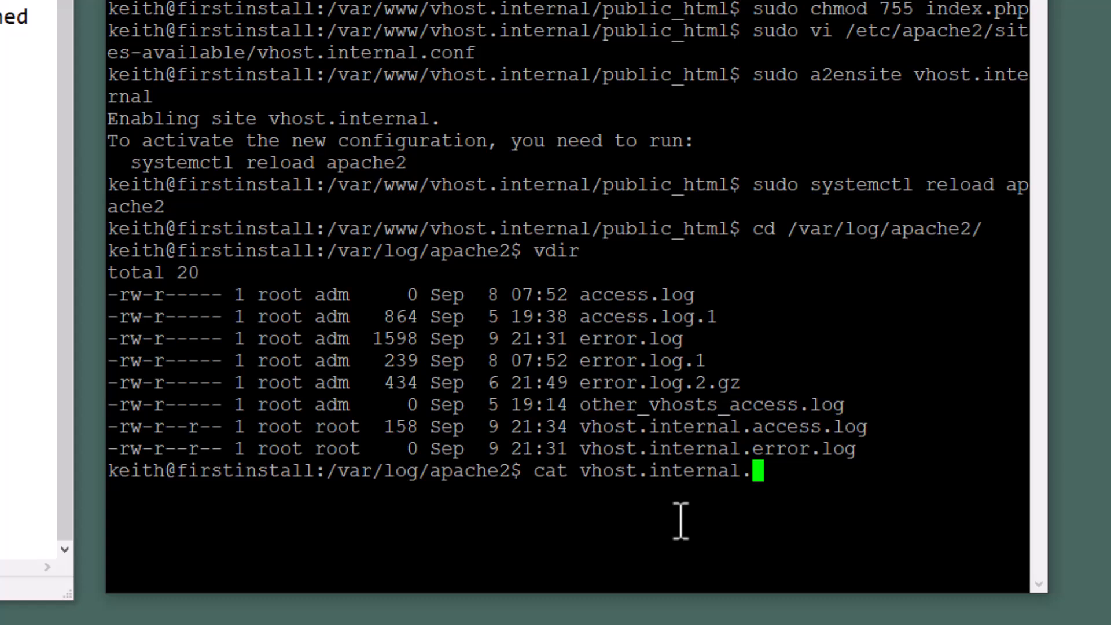
pyautogui.write('e')
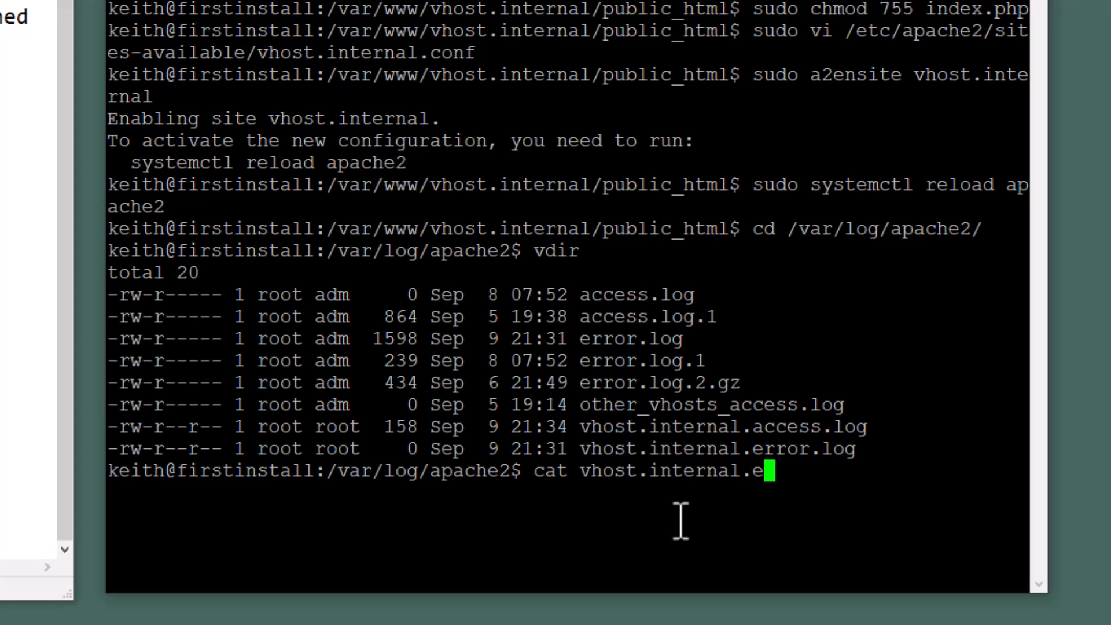
pyautogui.write('rror.log')
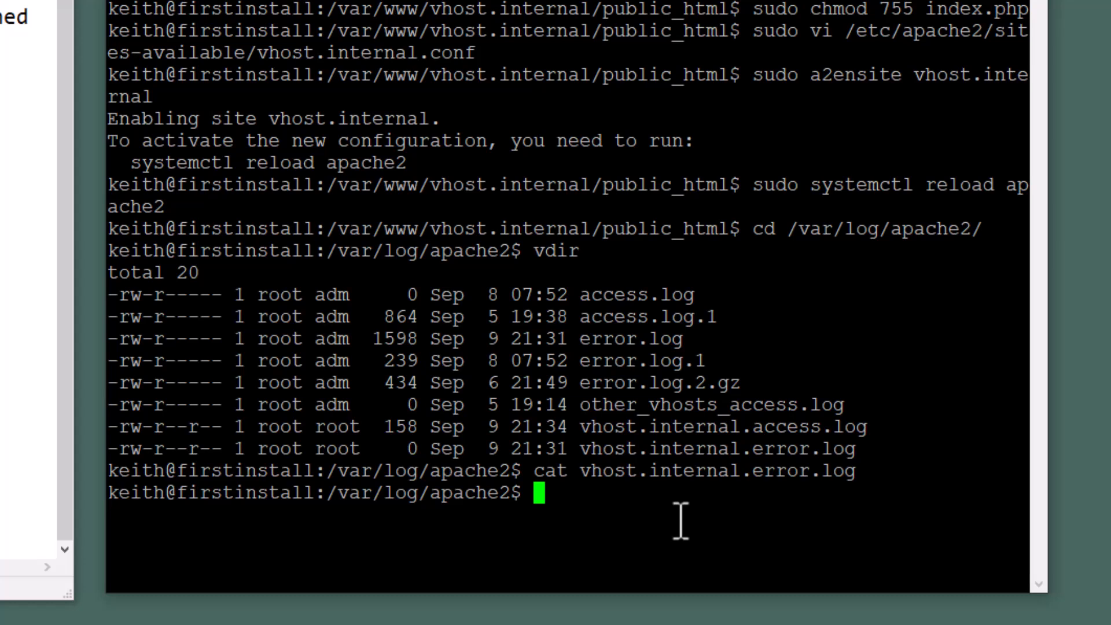
# Print vhost.internal.access.log, showing one GET / request with status 200 from Firefox.
pyautogui.write('cat vhost.interna')
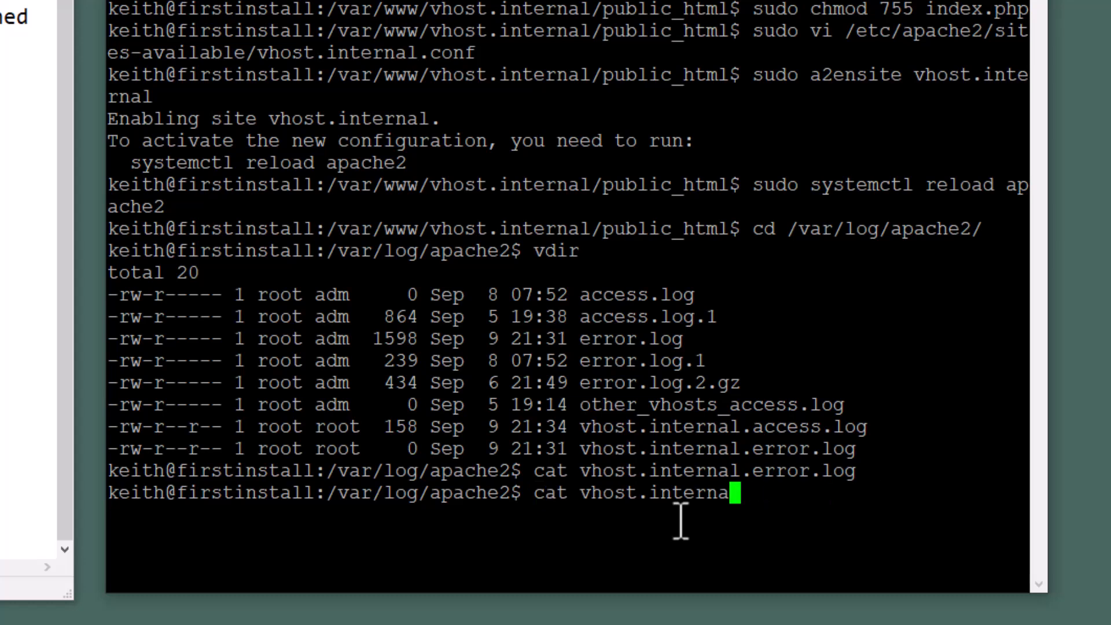
pyautogui.write('.')
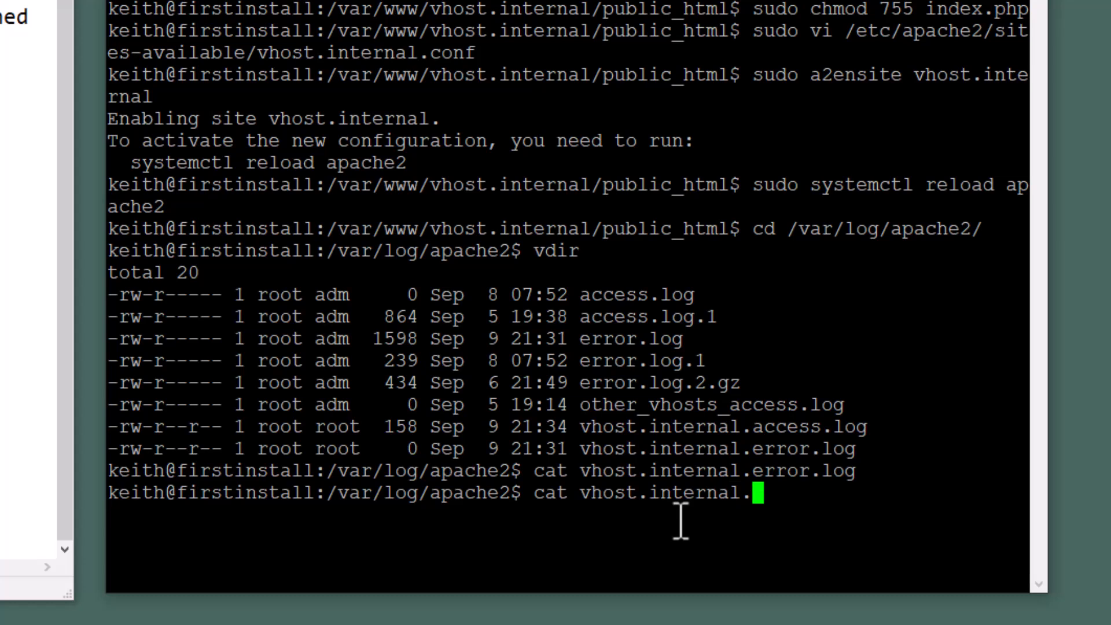
pyautogui.write('acc')
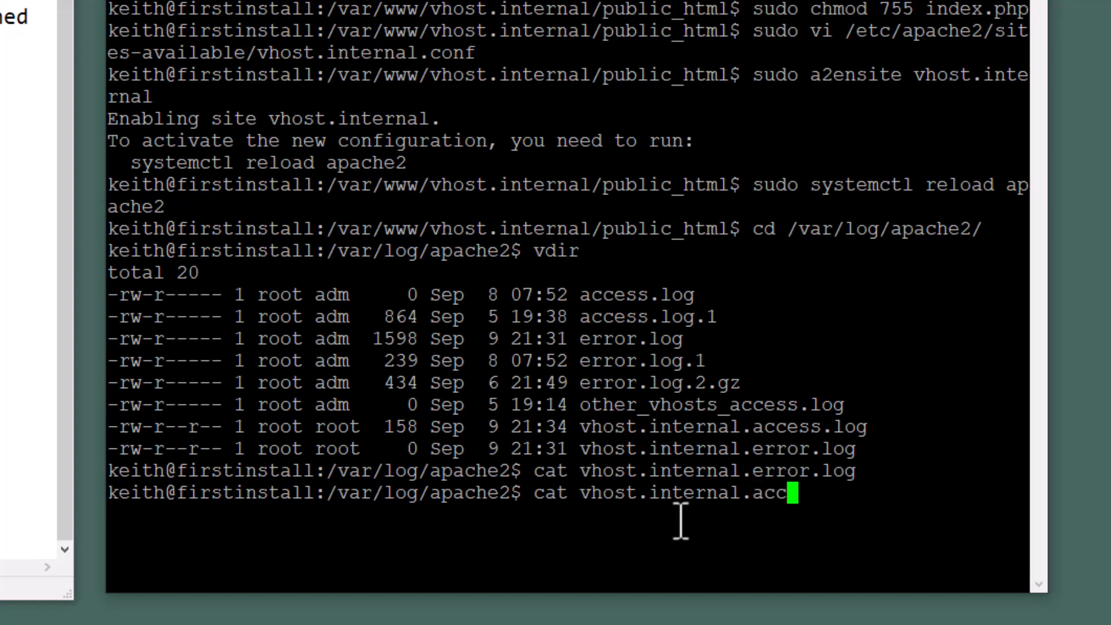
pyautogui.write('ess.log')
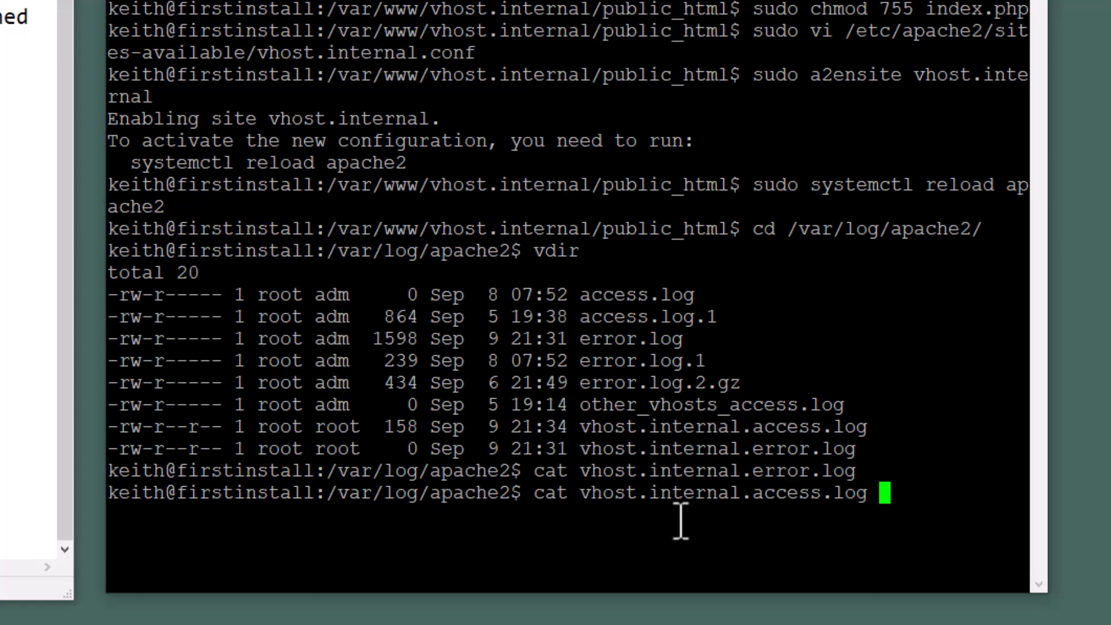
pyautogui.moveTo(354, 524)
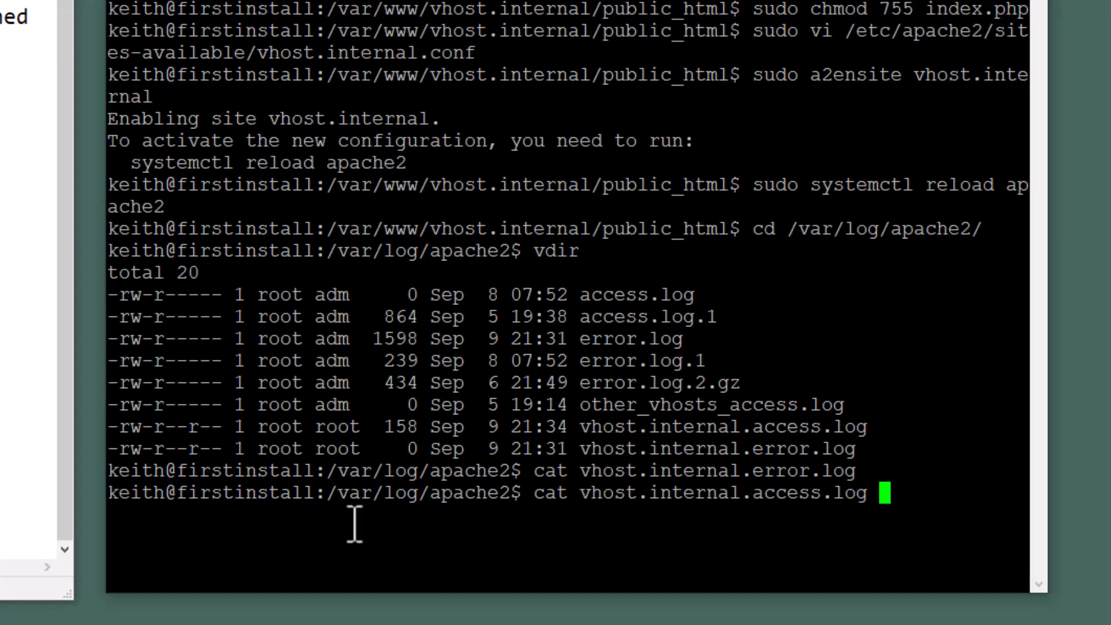
pyautogui.press('Return')
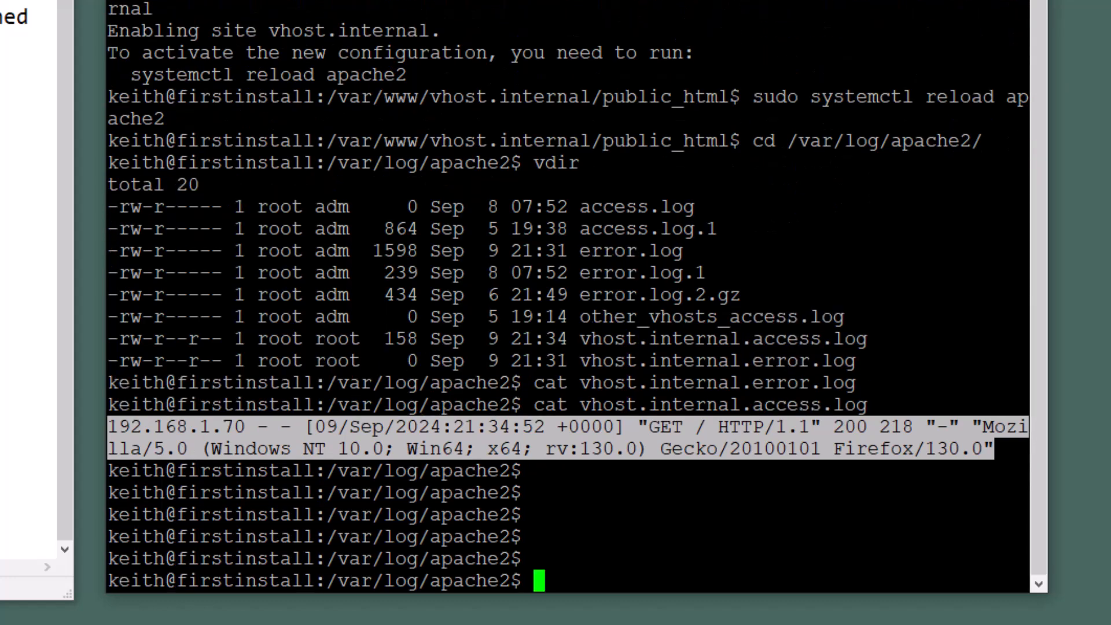
pyautogui.write('cle')
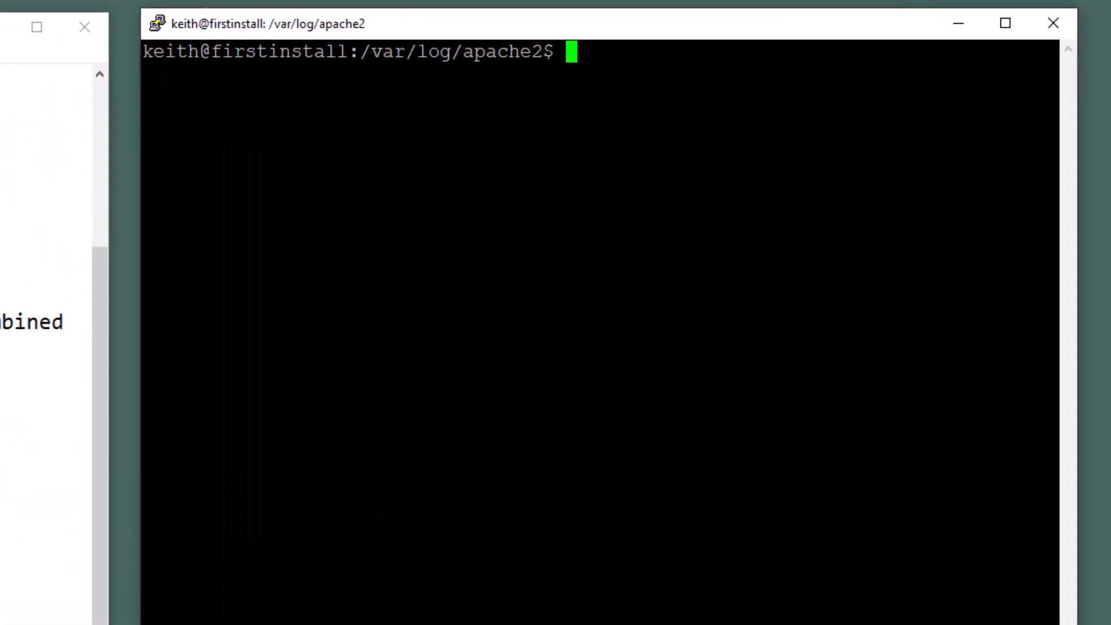
# Open /etc/hosts in vi and jump to its last line.
pyautogui.write('vi')
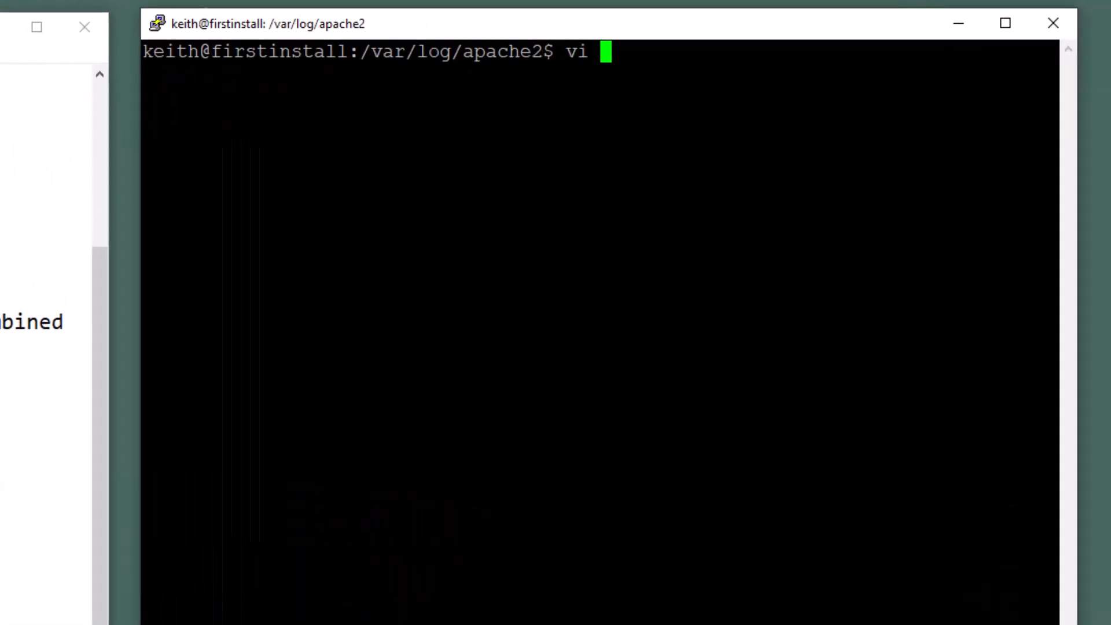
pyautogui.write('/')
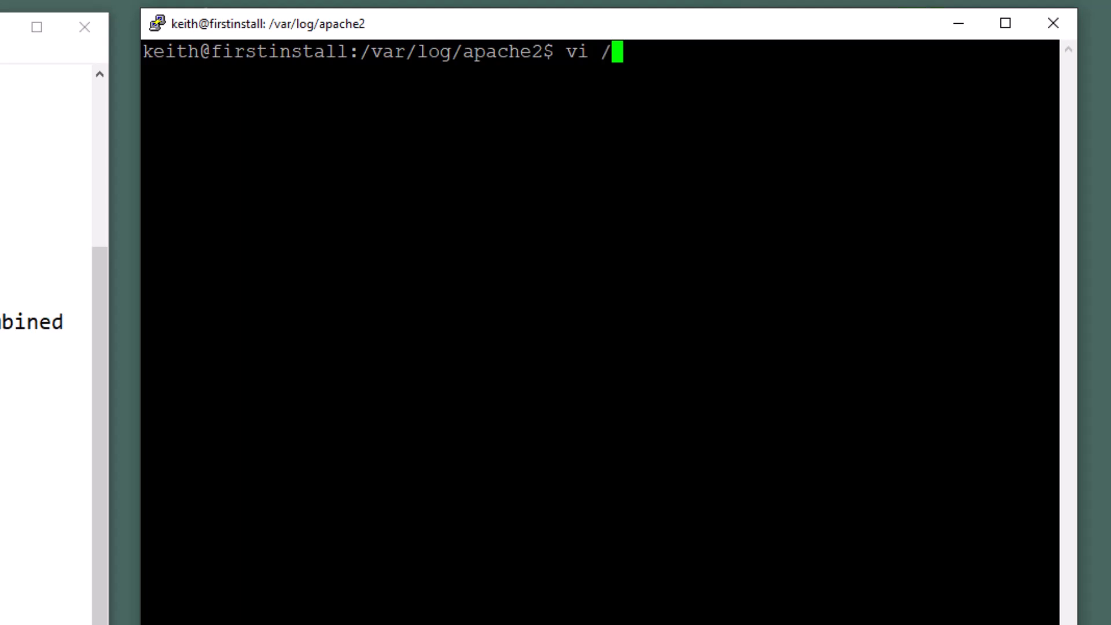
pyautogui.write('et')
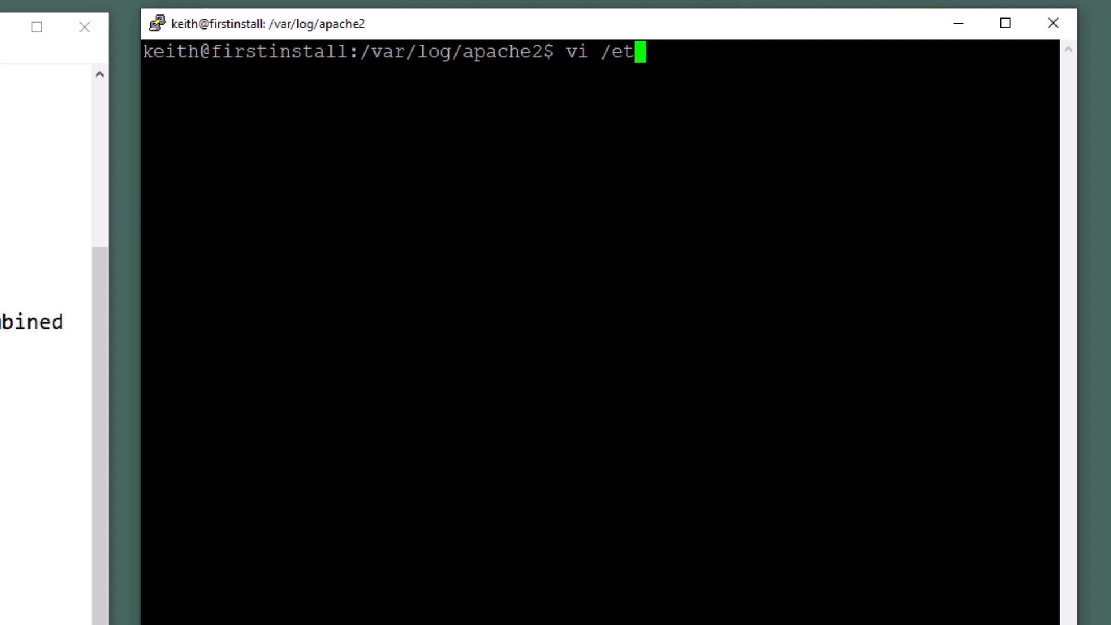
pyautogui.write('c/h')
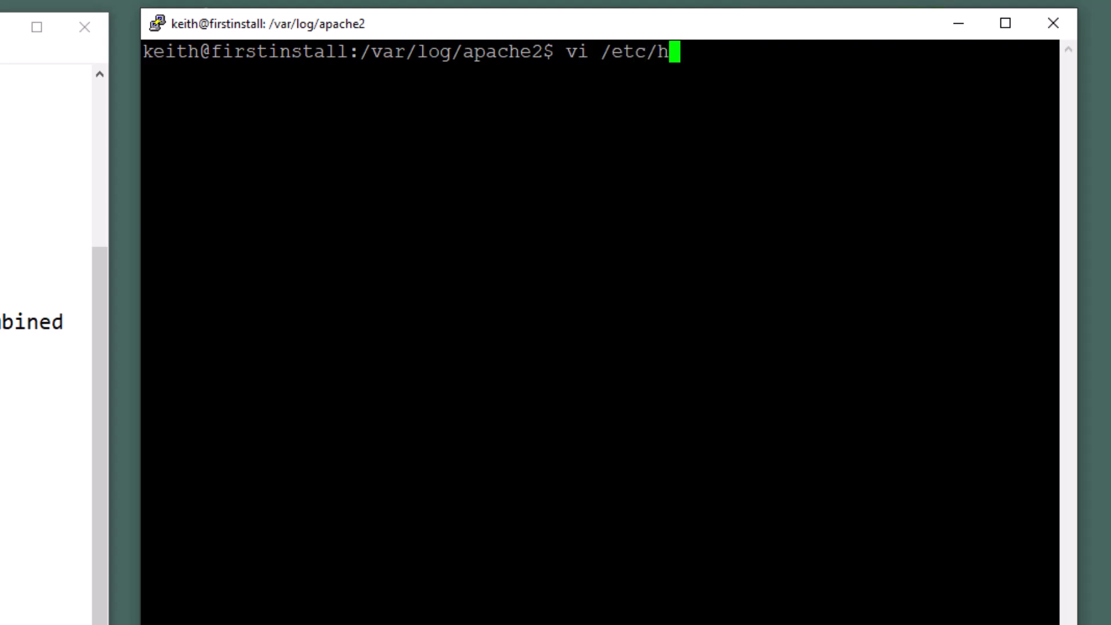
pyautogui.write('osts')
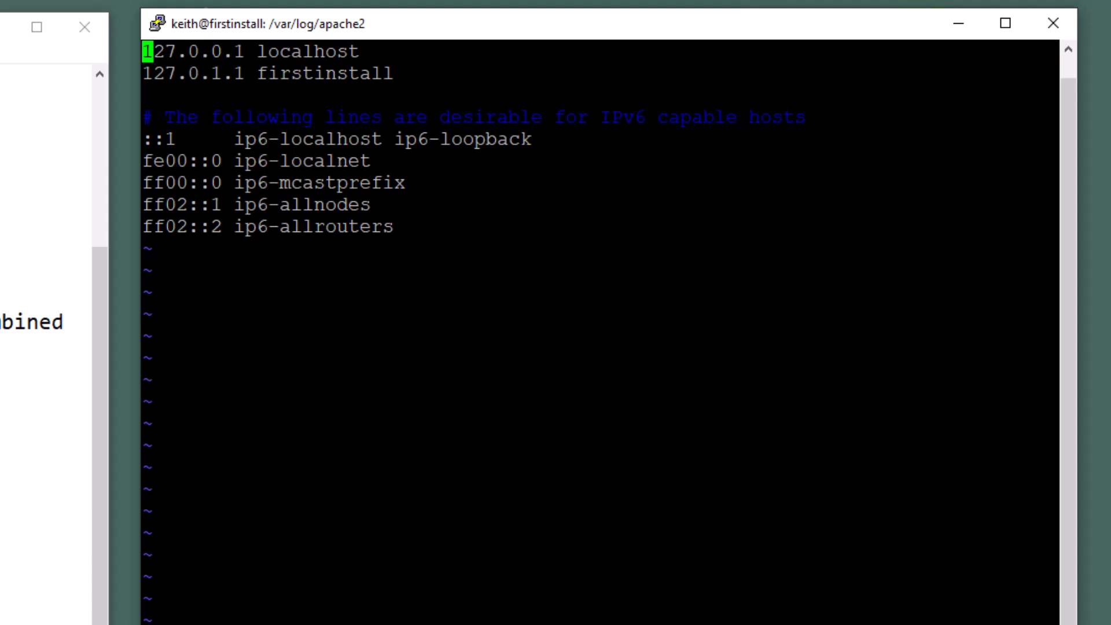
pyautogui.press('G')
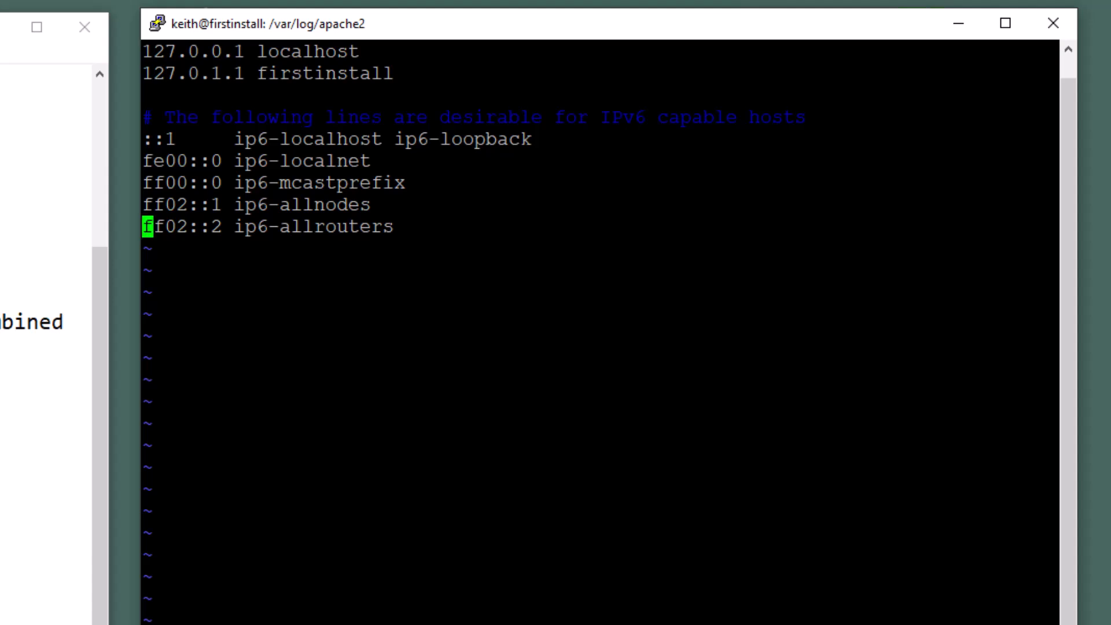